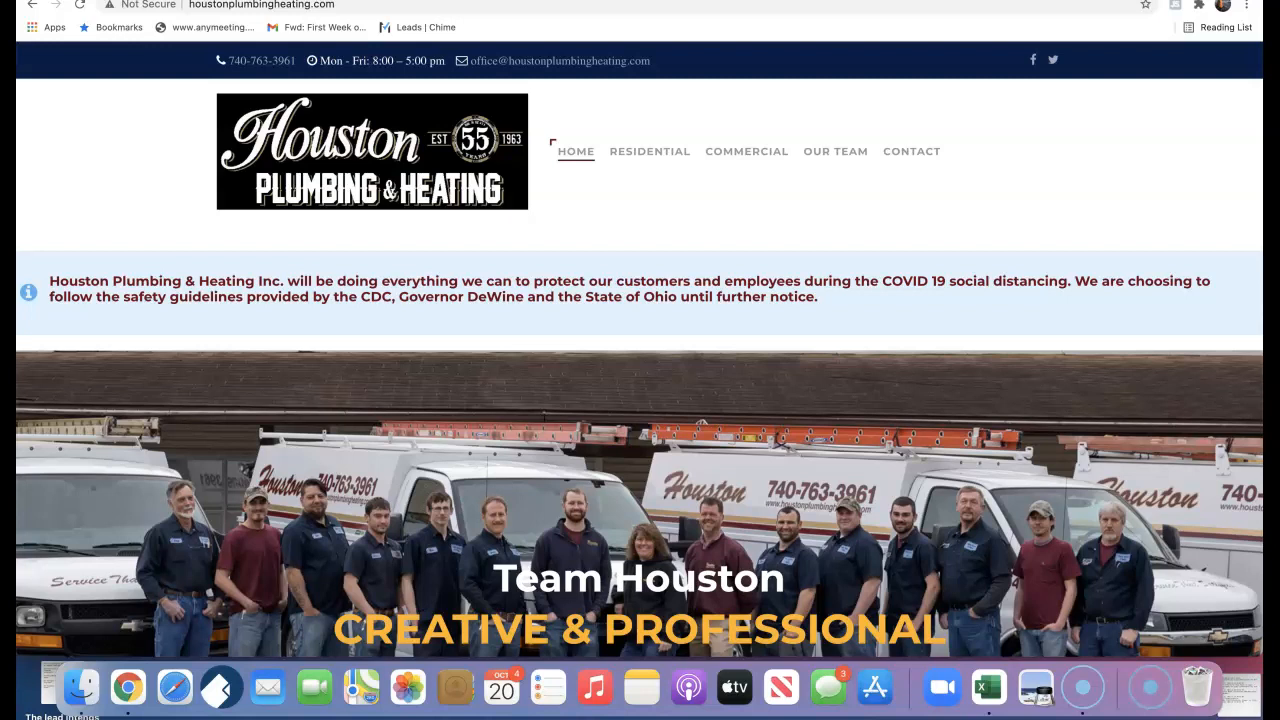
{"action": "mouse_move", "coordinate": [902, 218]}
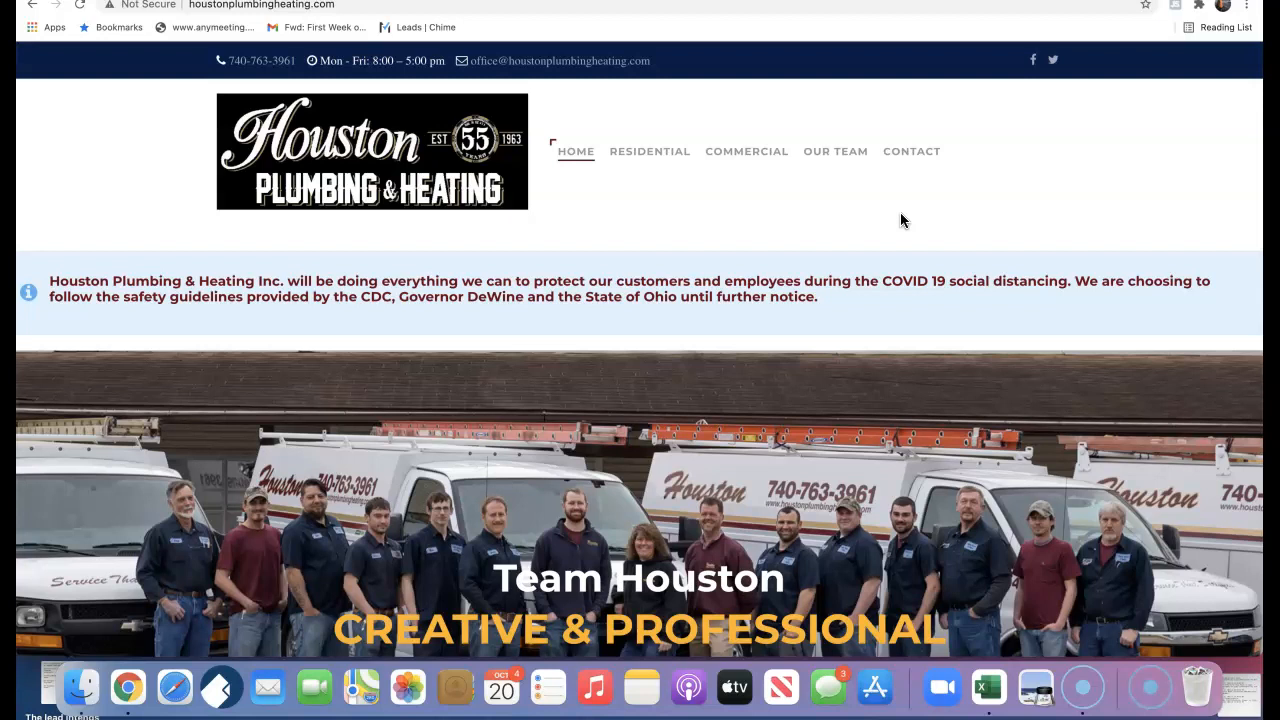
Scroll through the plumber in ohio results, past the map pack and SEOquake keyword panels.
{"action": "scroll", "scroll_direction": "down", "scroll_amount": 3}
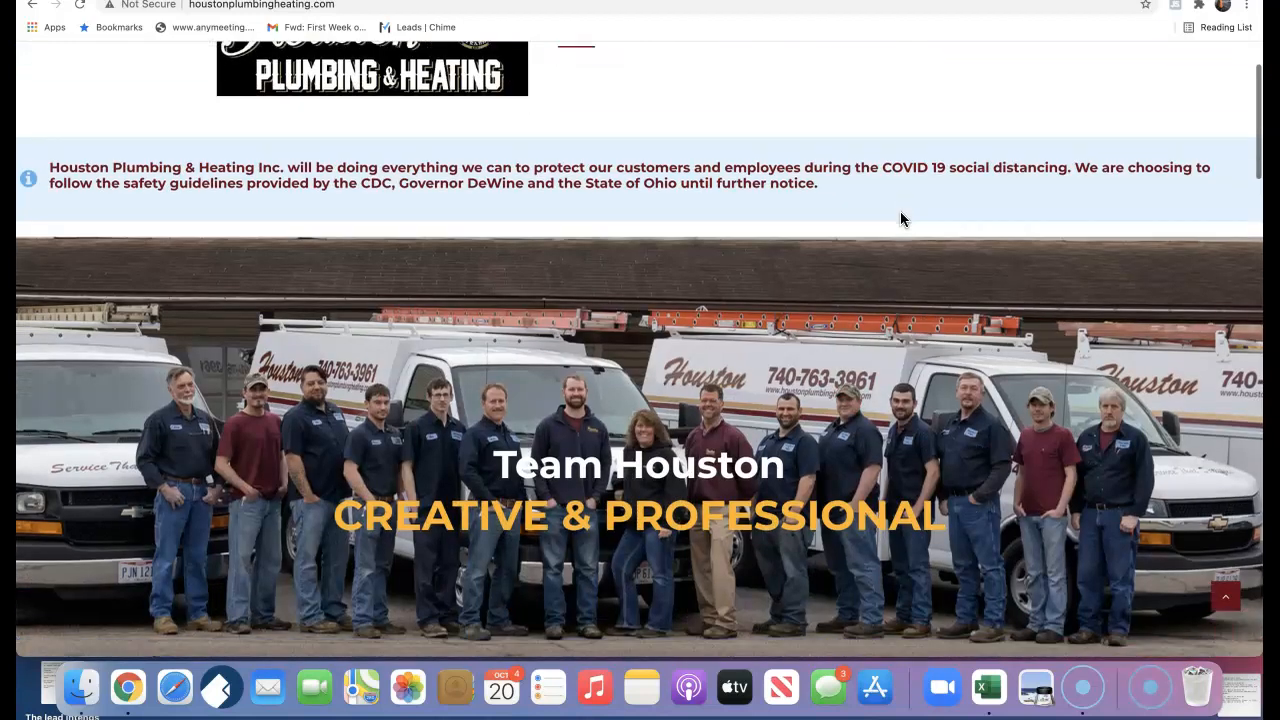
{"action": "scroll", "scroll_direction": "down", "scroll_amount": 3}
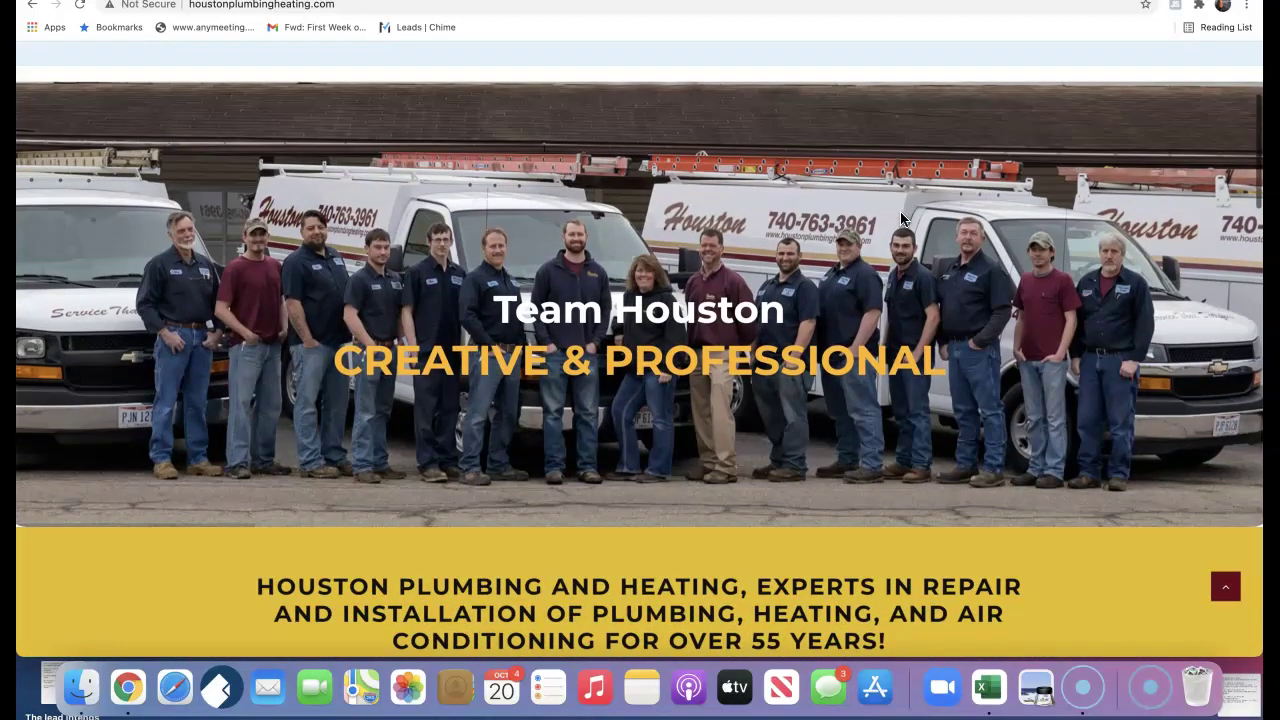
{"action": "scroll", "scroll_direction": "down", "scroll_amount": 3}
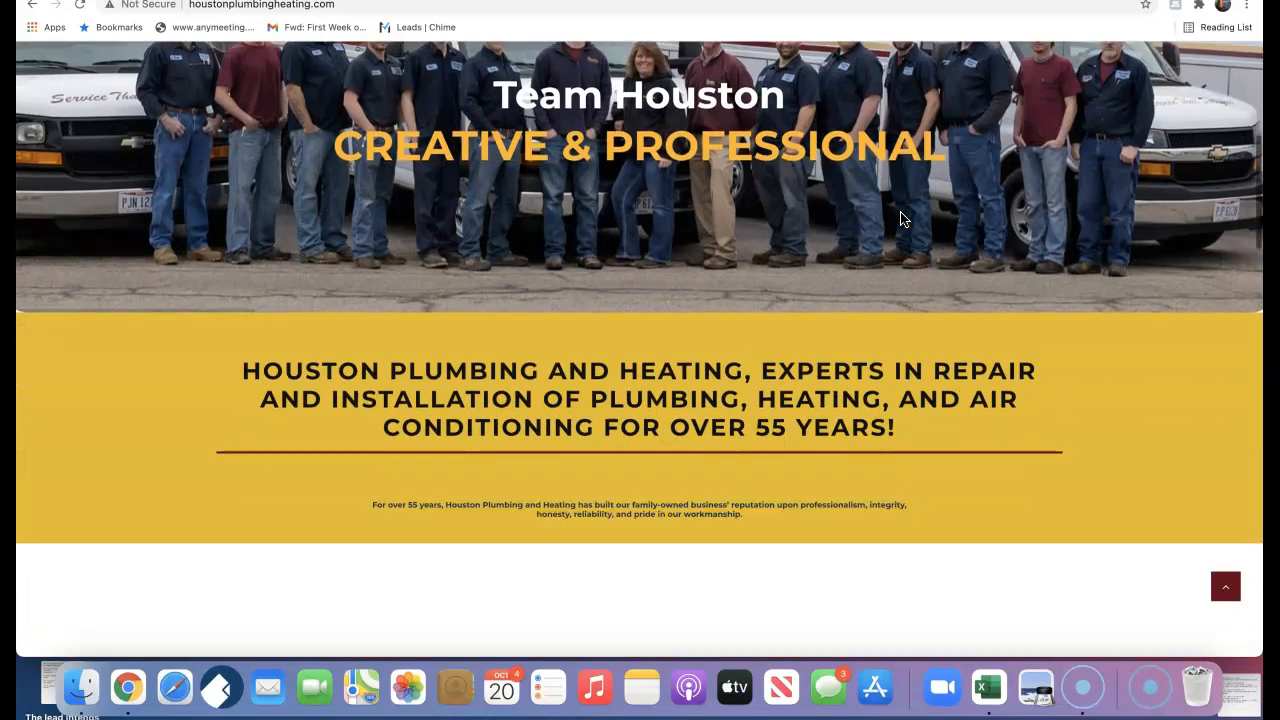
{"action": "scroll", "scroll_direction": "down", "scroll_amount": 3}
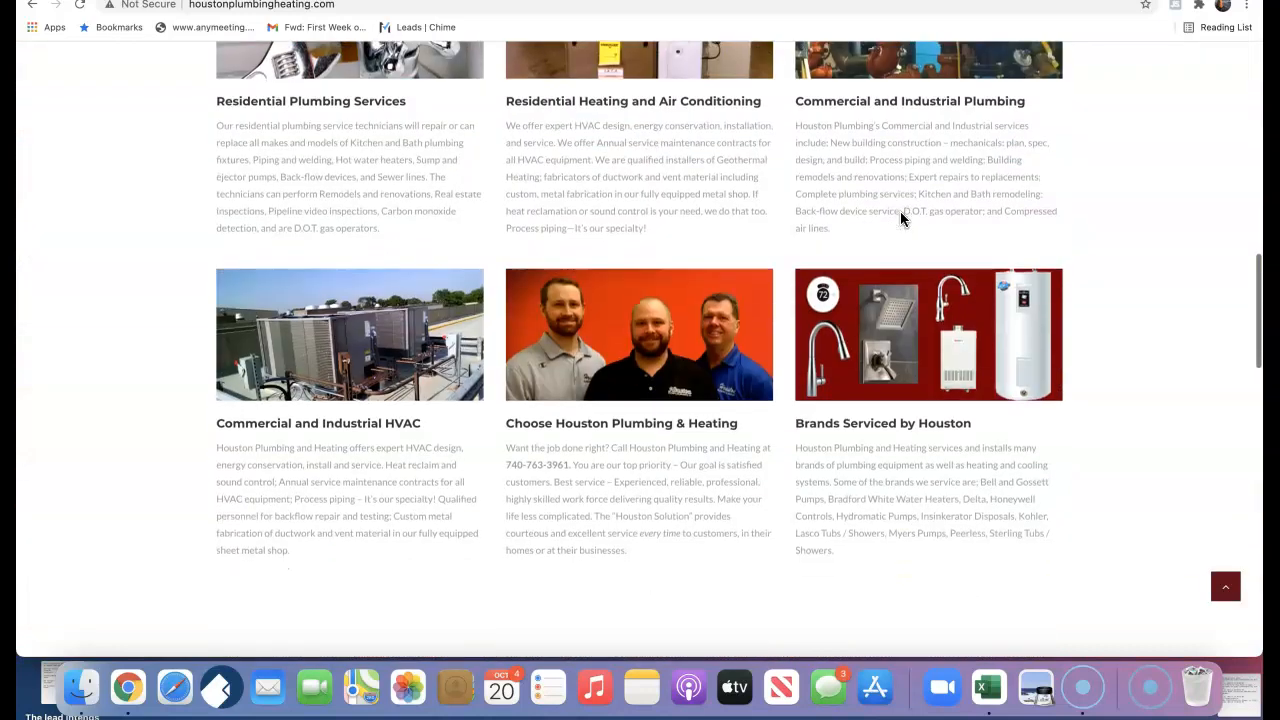
{"action": "scroll", "scroll_direction": "down", "scroll_amount": 3}
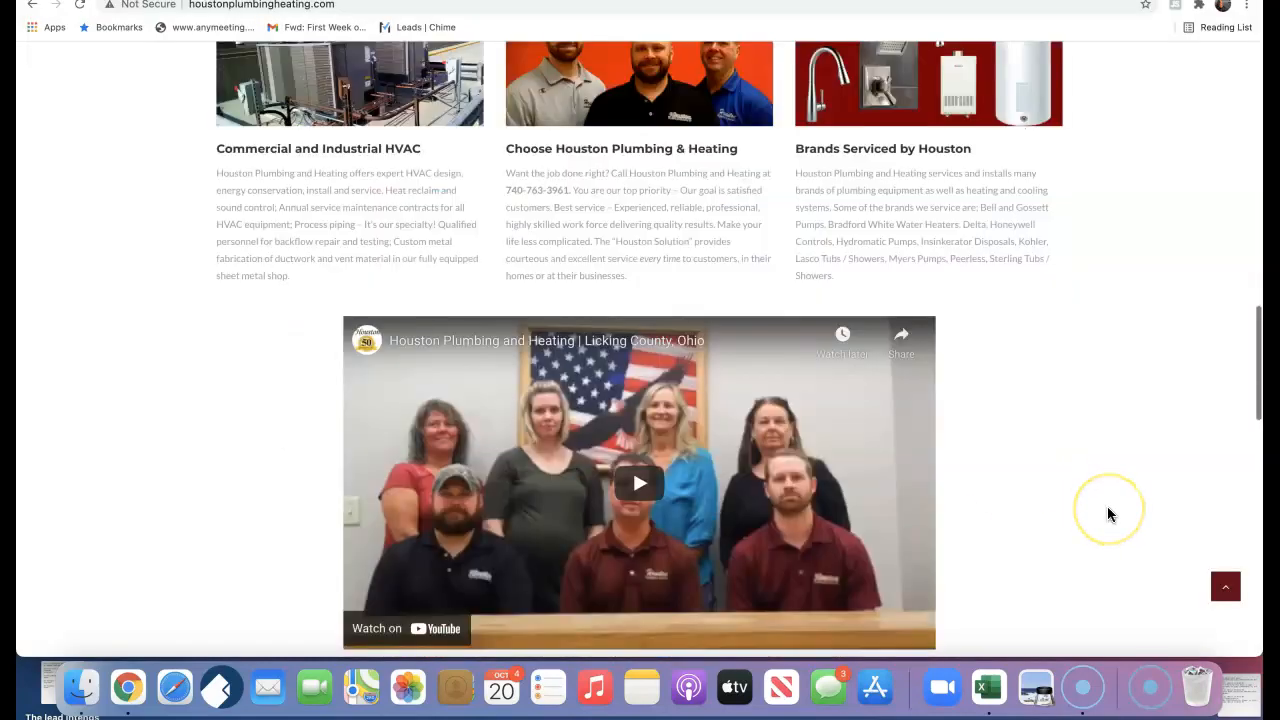
{"action": "scroll", "scroll_direction": "down", "scroll_amount": 3}
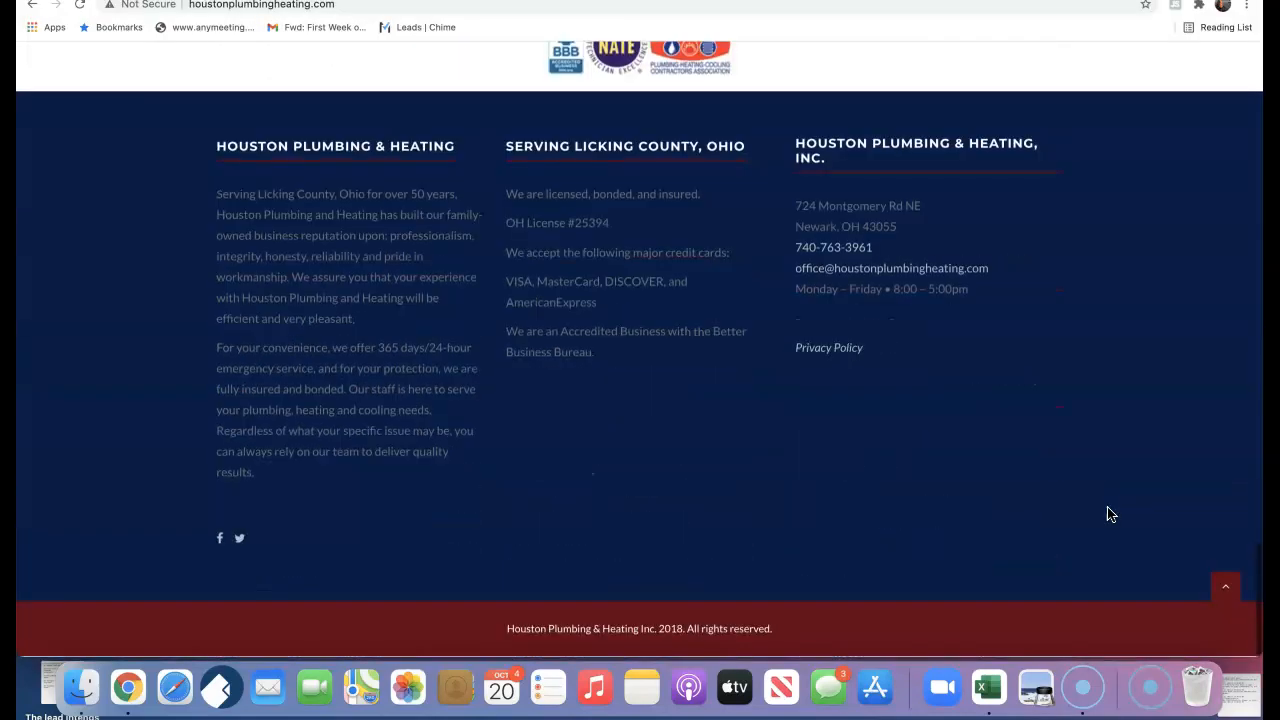
{"action": "scroll", "scroll_direction": "up", "scroll_amount": 3}
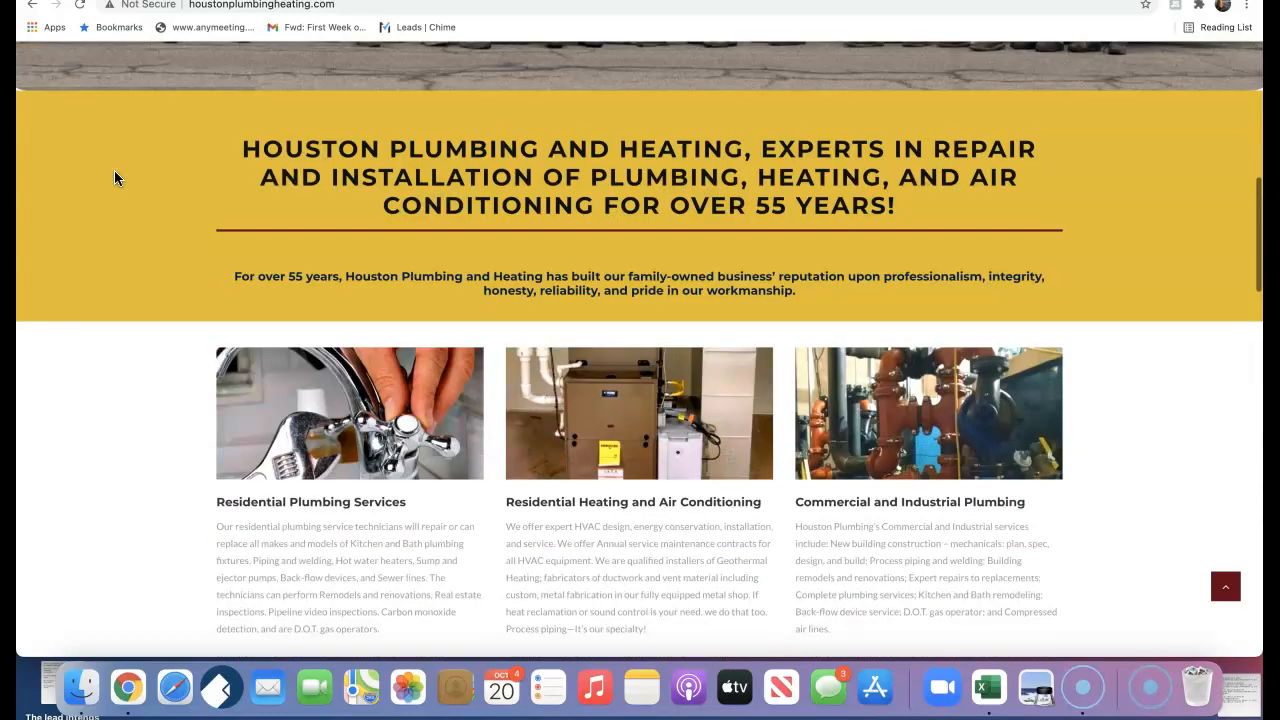
{"action": "scroll", "scroll_direction": "down", "scroll_amount": 3}
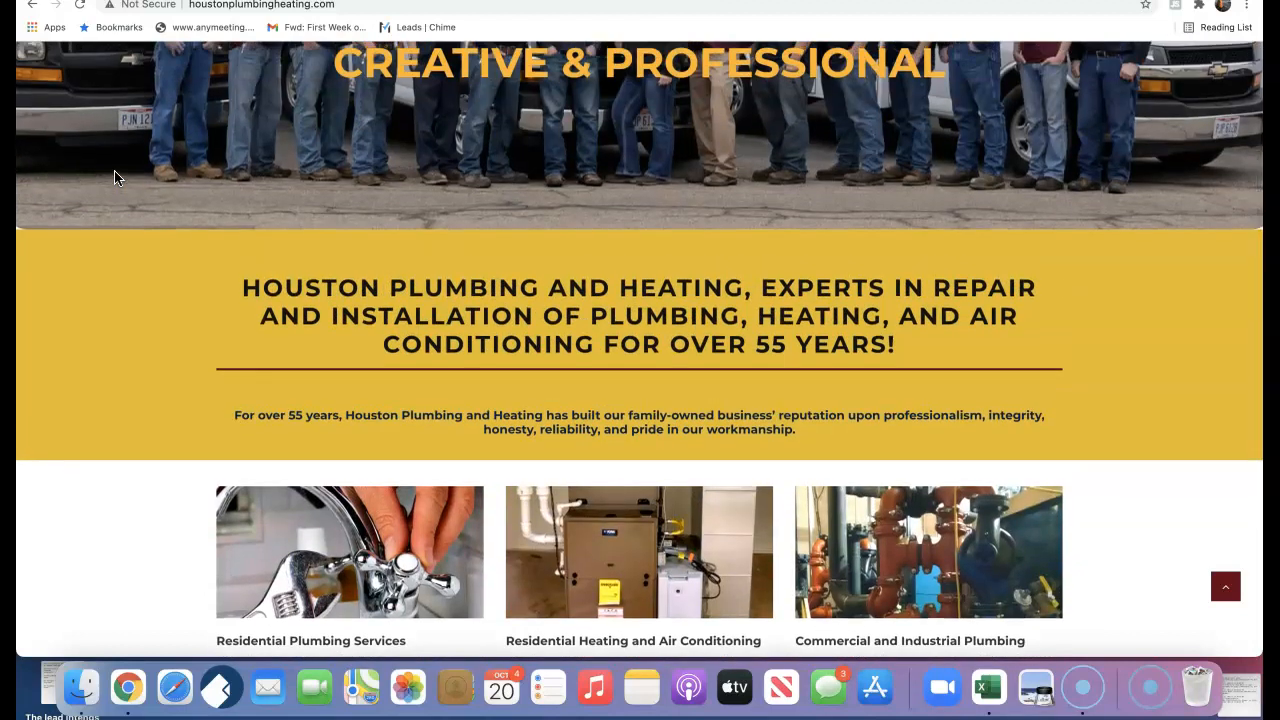
{"action": "scroll", "scroll_direction": "down", "scroll_amount": 3}
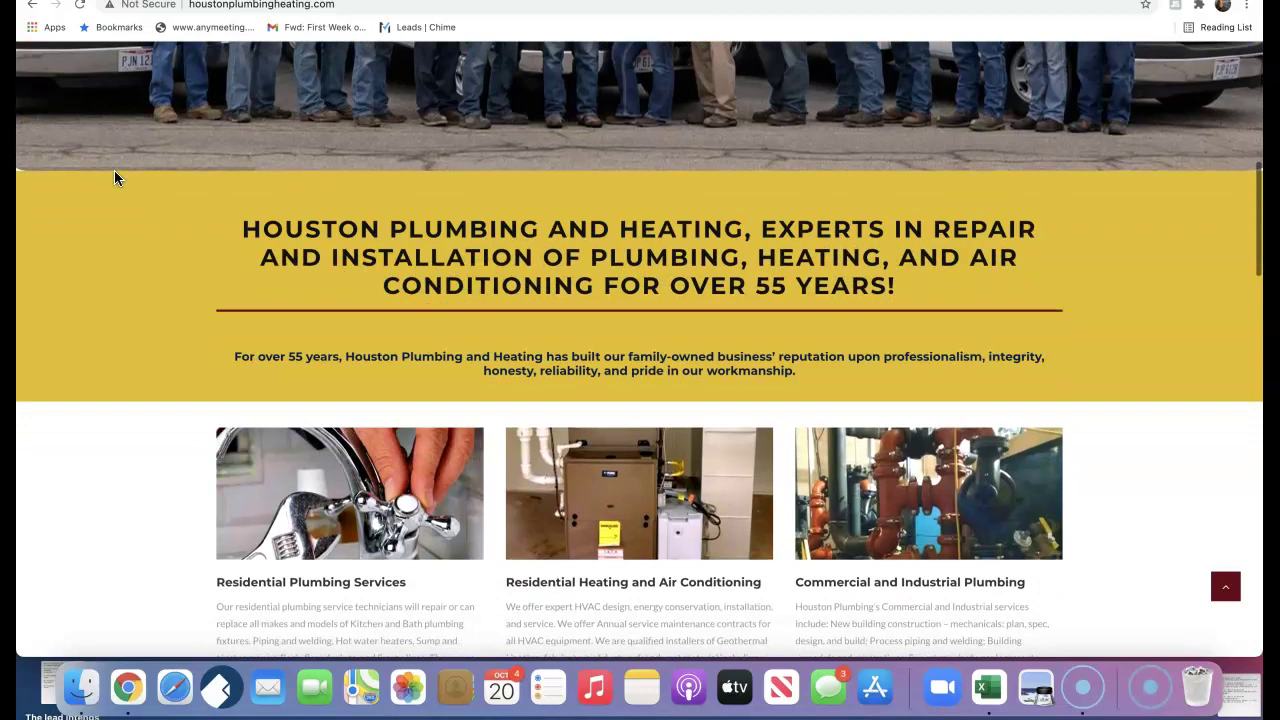
{"action": "scroll", "scroll_direction": "down", "scroll_amount": 3}
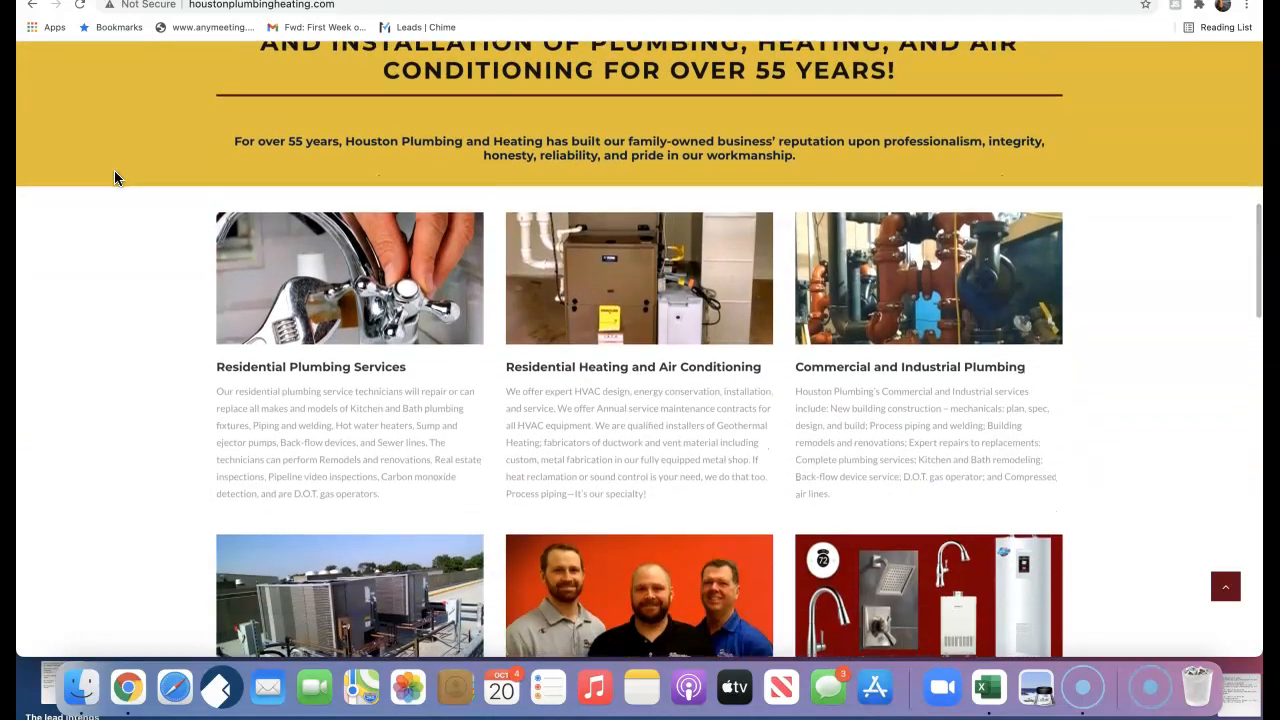
{"action": "scroll", "scroll_direction": "down", "scroll_amount": 3}
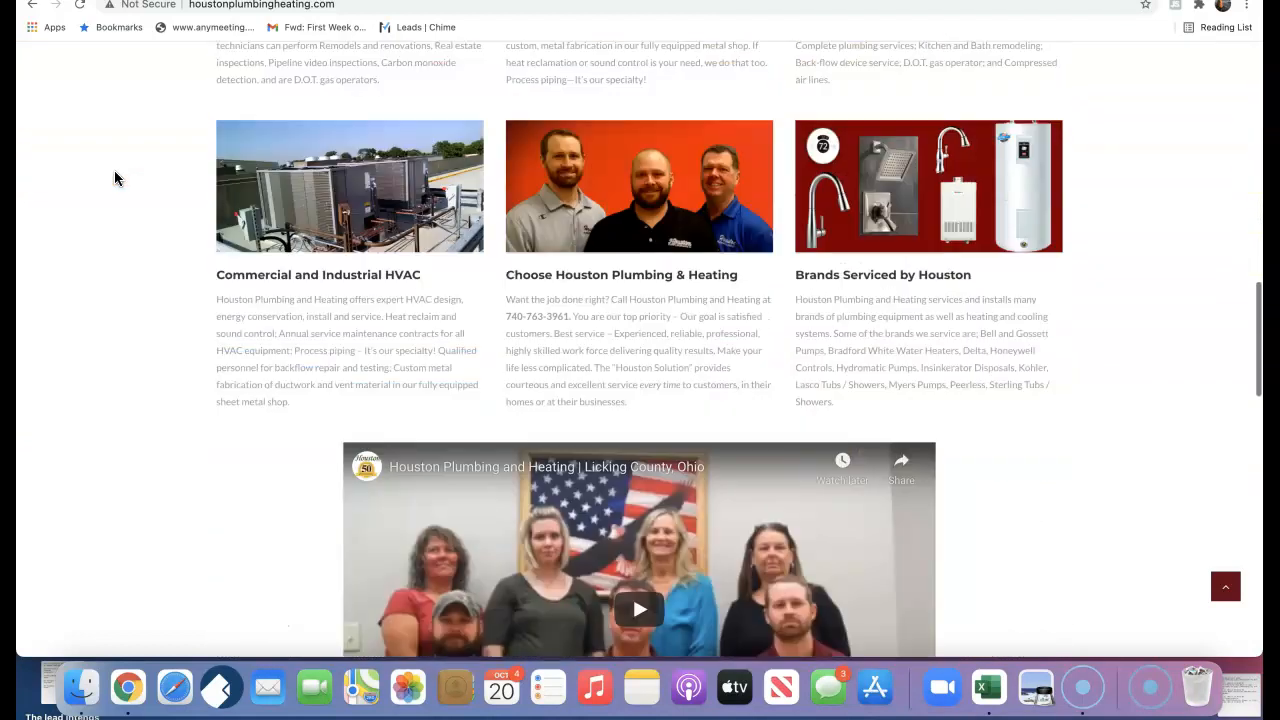
{"action": "scroll", "scroll_direction": "down", "scroll_amount": 3}
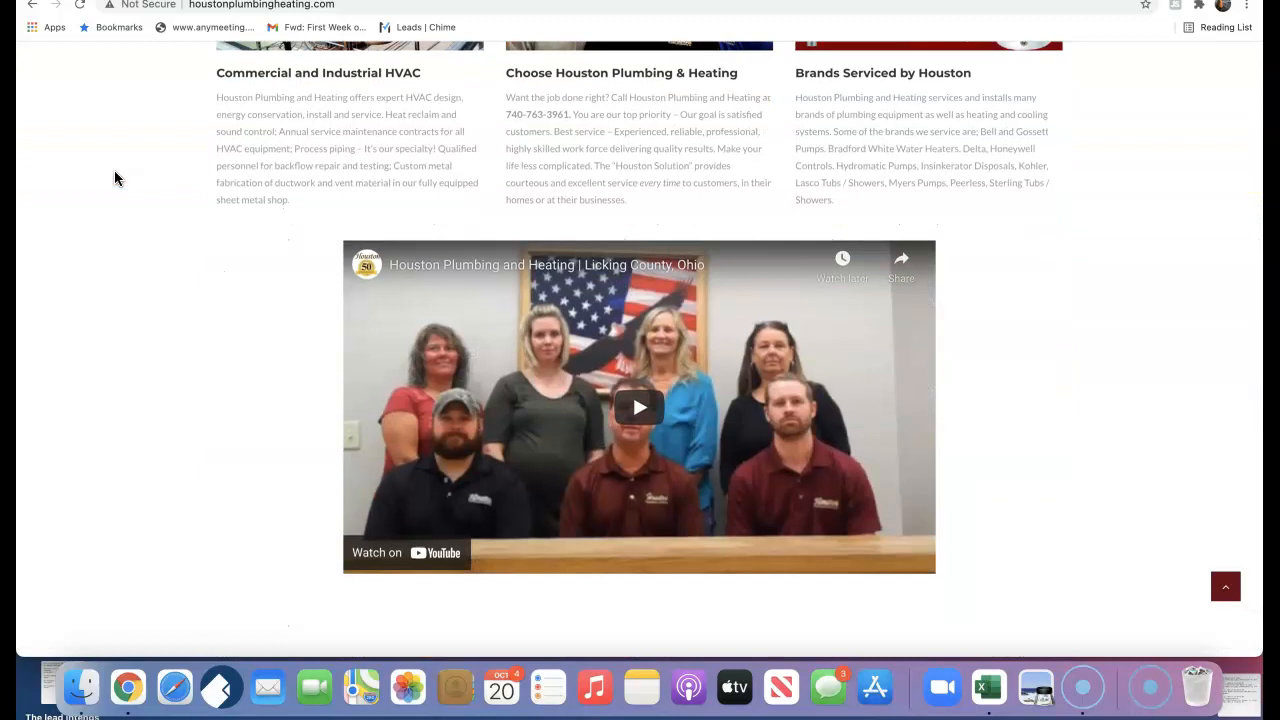
{"action": "scroll", "scroll_direction": "up", "scroll_amount": 3}
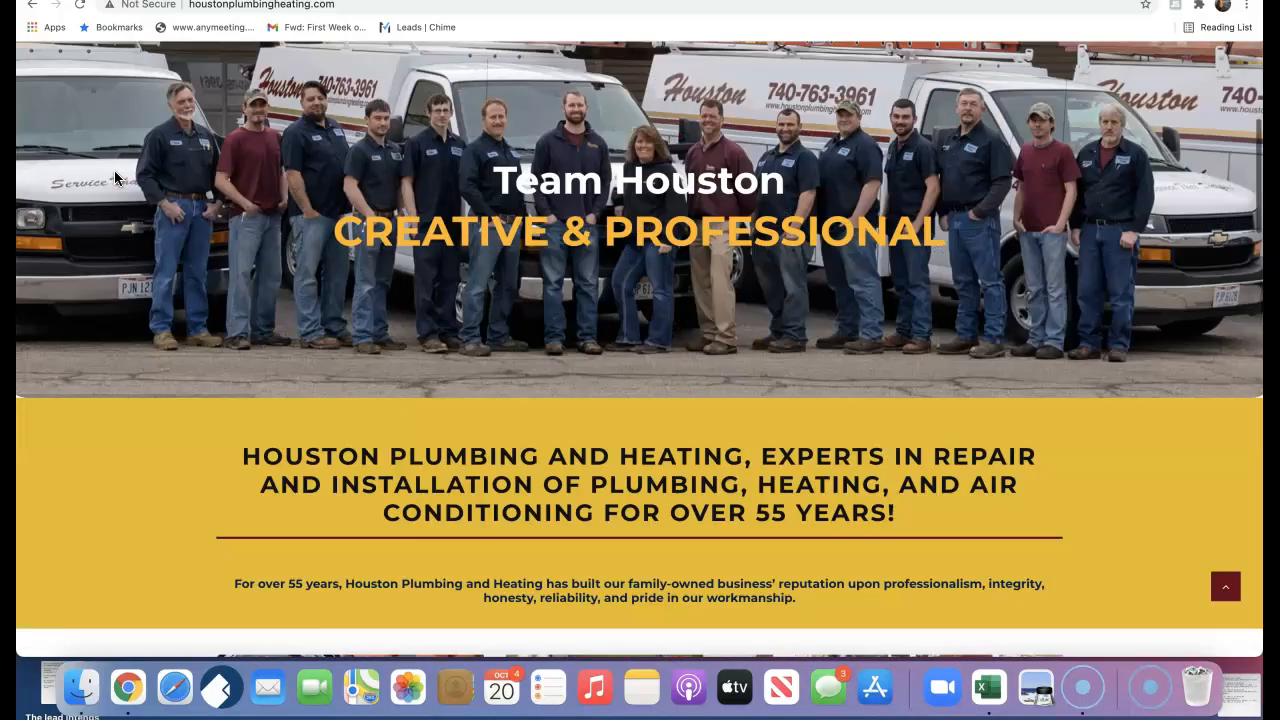
{"action": "scroll", "scroll_direction": "up", "scroll_amount": 3}
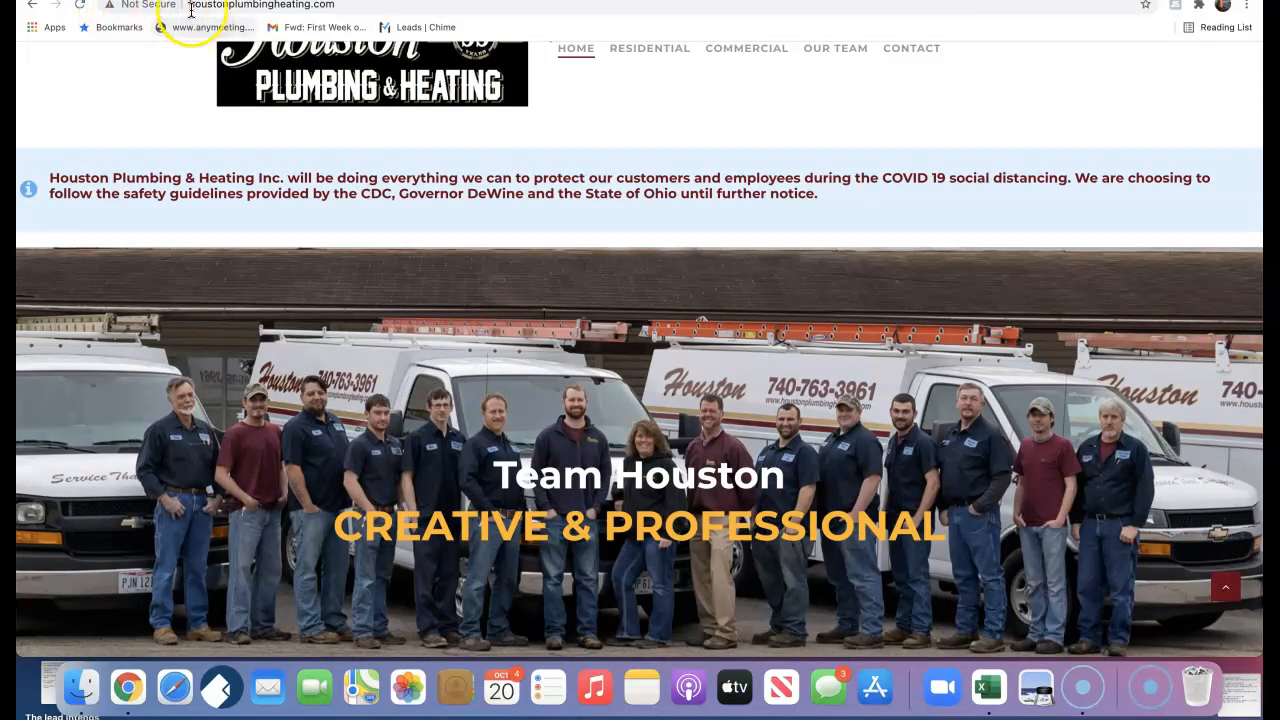
{"action": "mouse_move", "coordinate": [172, 18]}
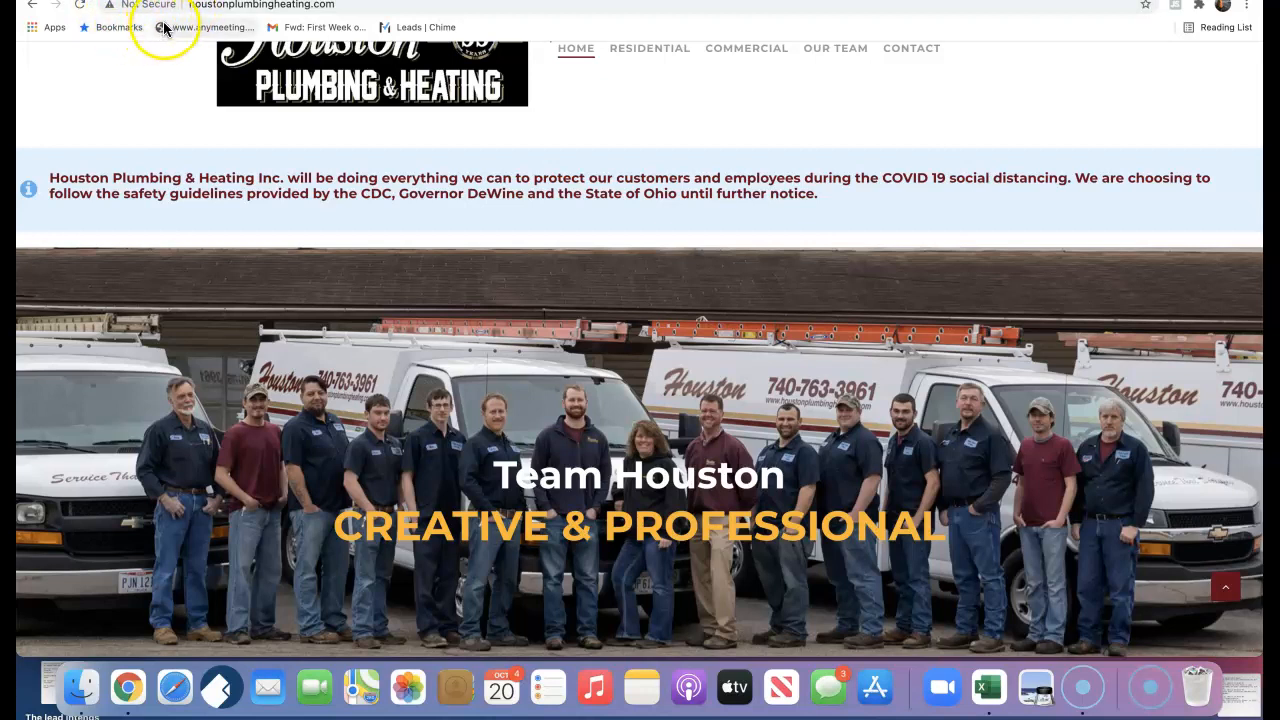
Return to the top of the results and go back down through the local plumber listings.
{"action": "left_click", "coordinate": [110, 4]}
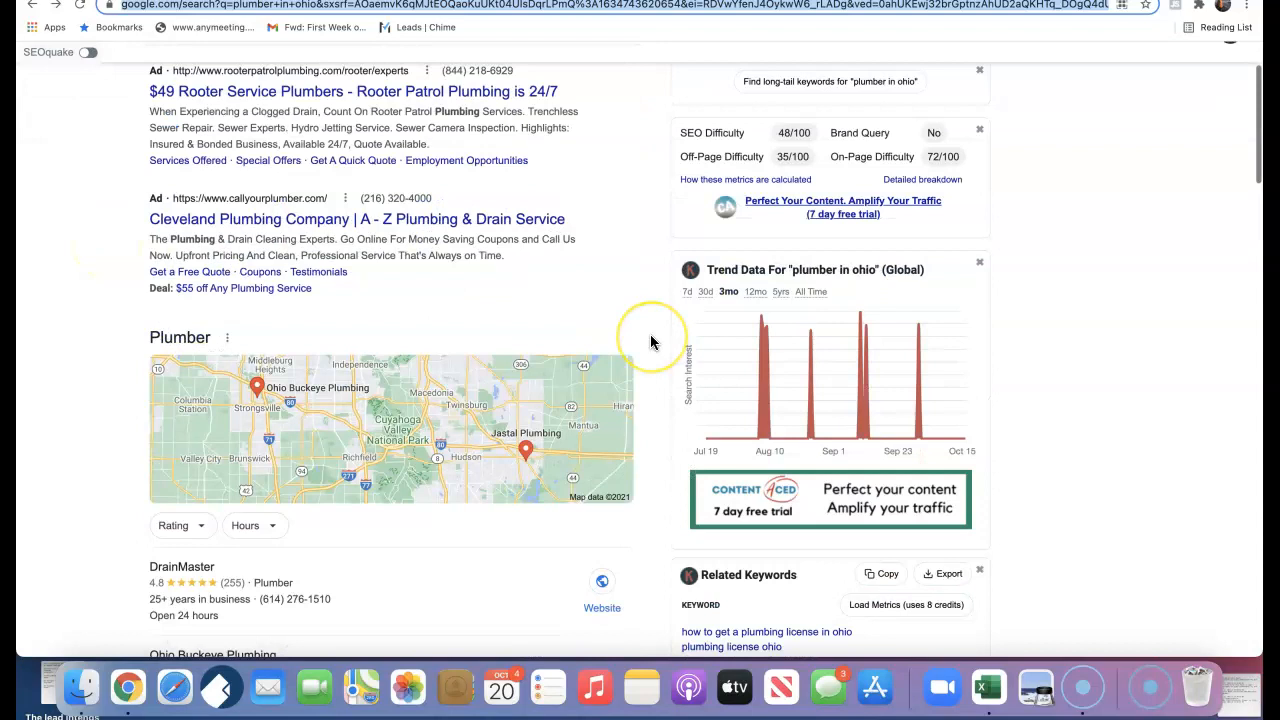
{"action": "scroll", "scroll_direction": "down", "scroll_amount": 3}
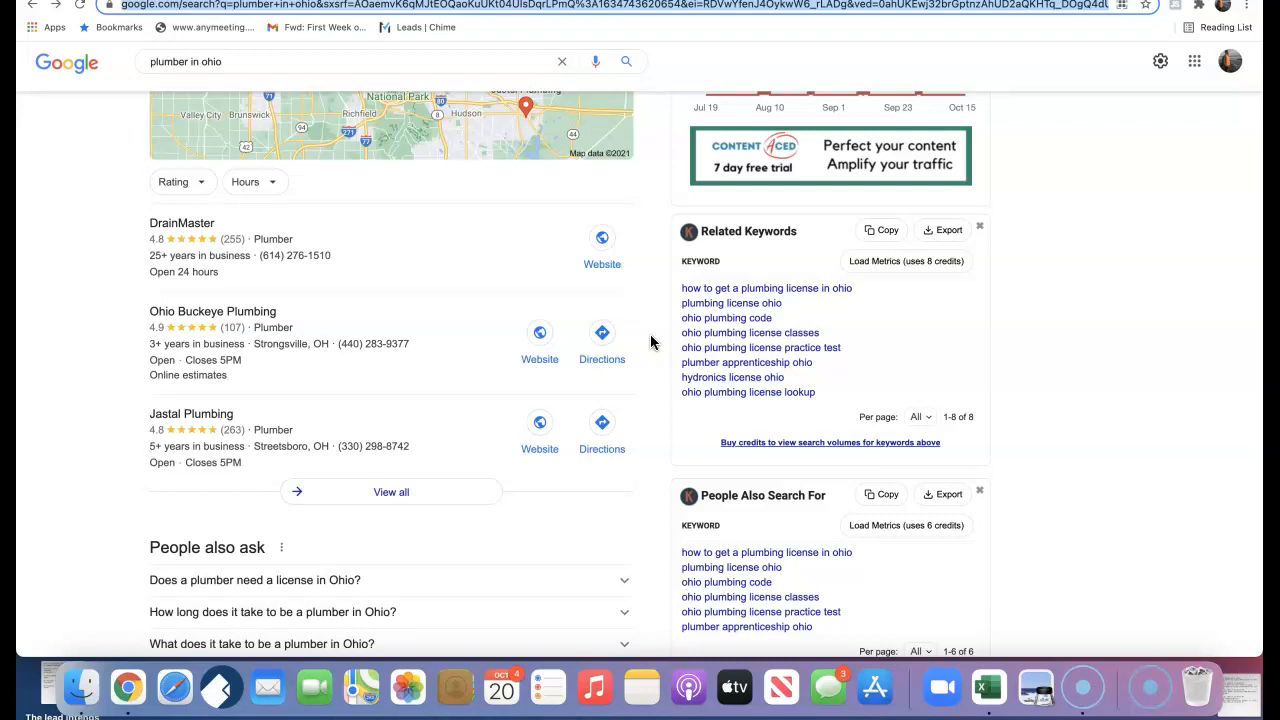
{"action": "scroll", "scroll_direction": "down", "scroll_amount": 3}
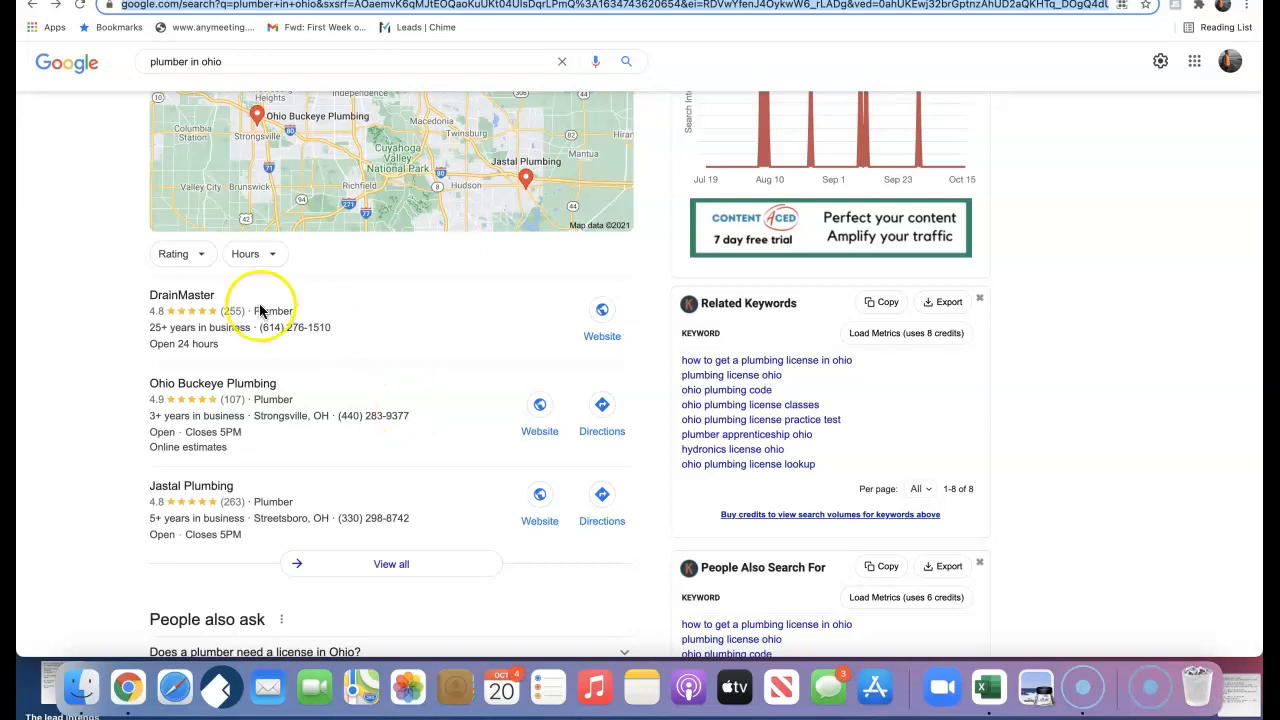
{"action": "mouse_move", "coordinate": [440, 330]}
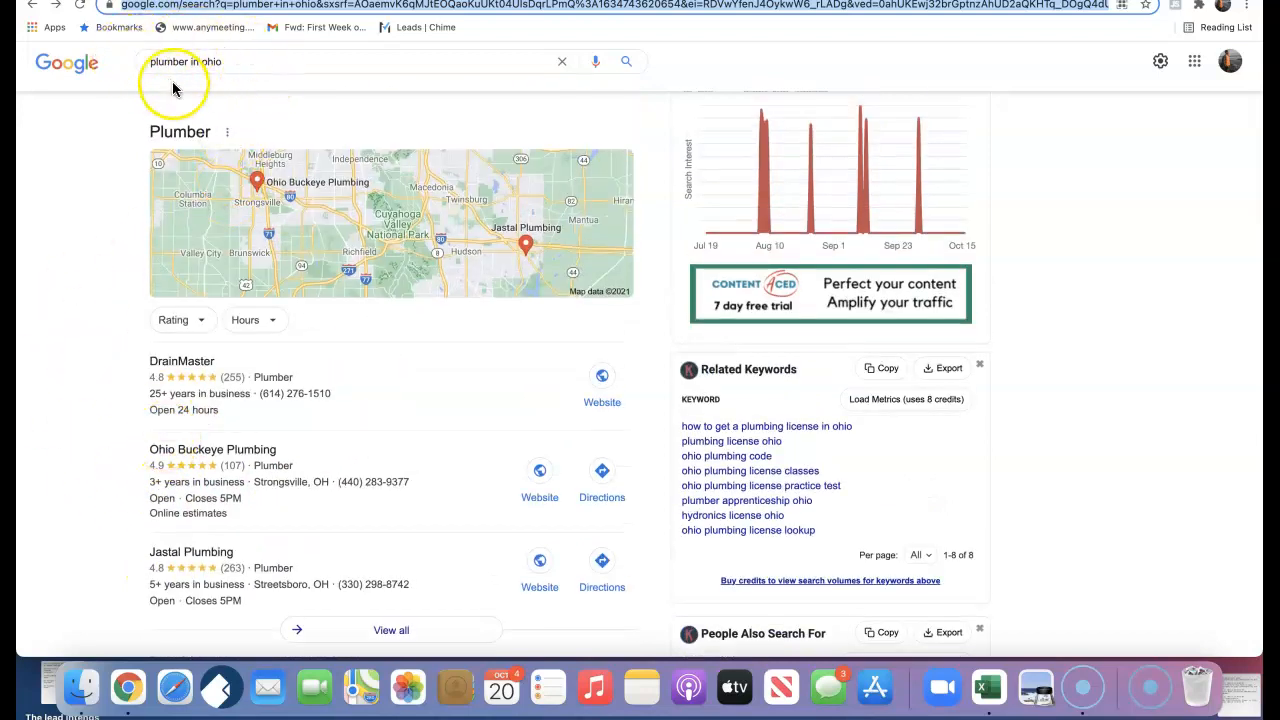
{"action": "scroll", "scroll_direction": "down", "scroll_amount": 3}
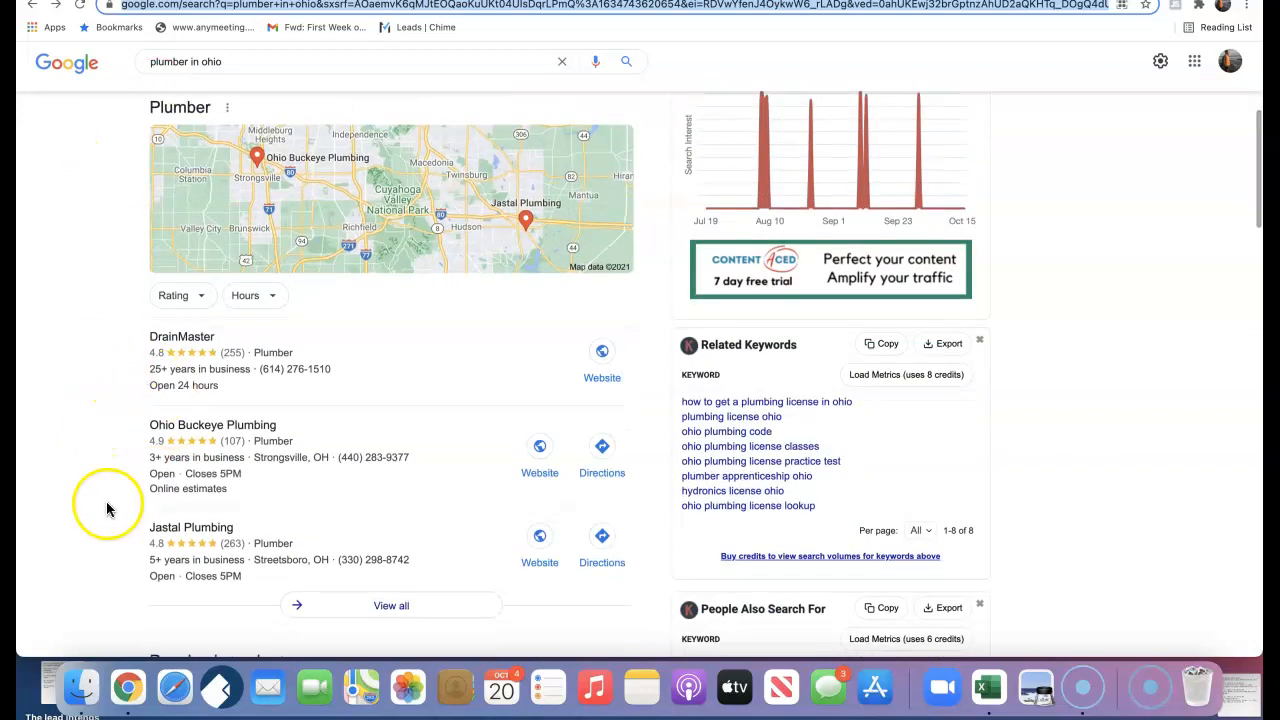
{"action": "mouse_move", "coordinate": [96, 480]}
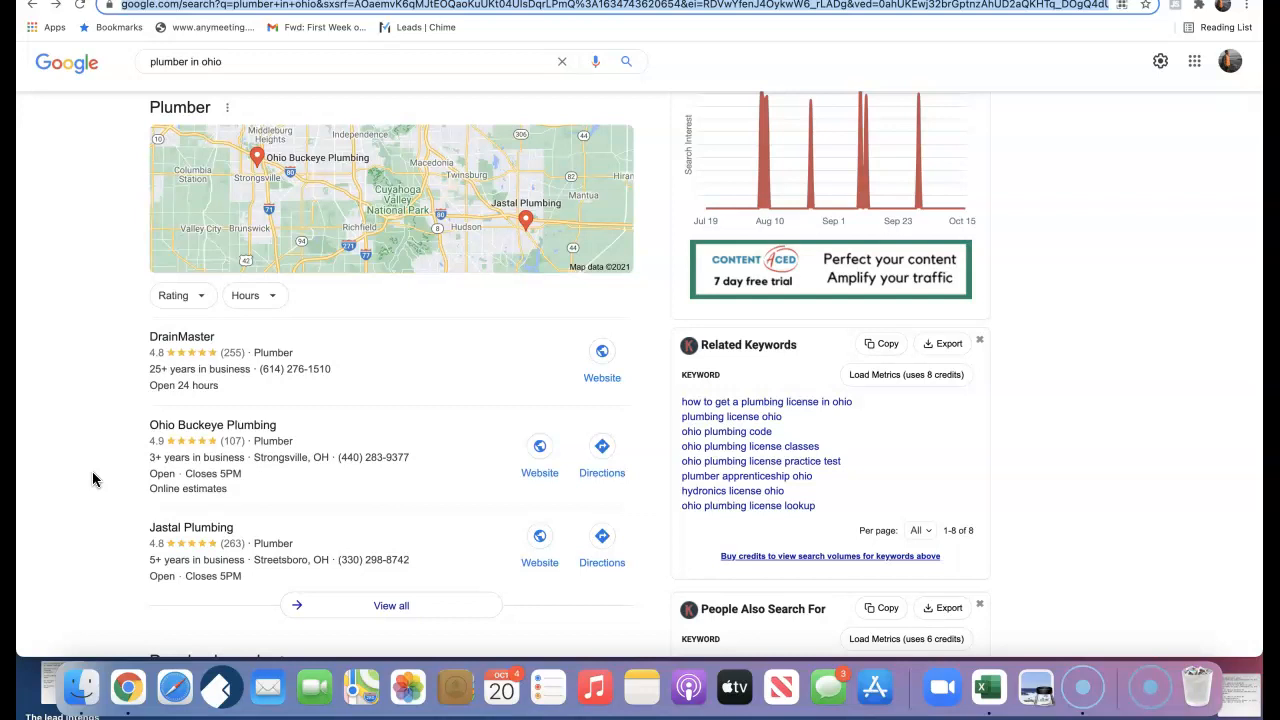
{"action": "mouse_move", "coordinate": [108, 472]}
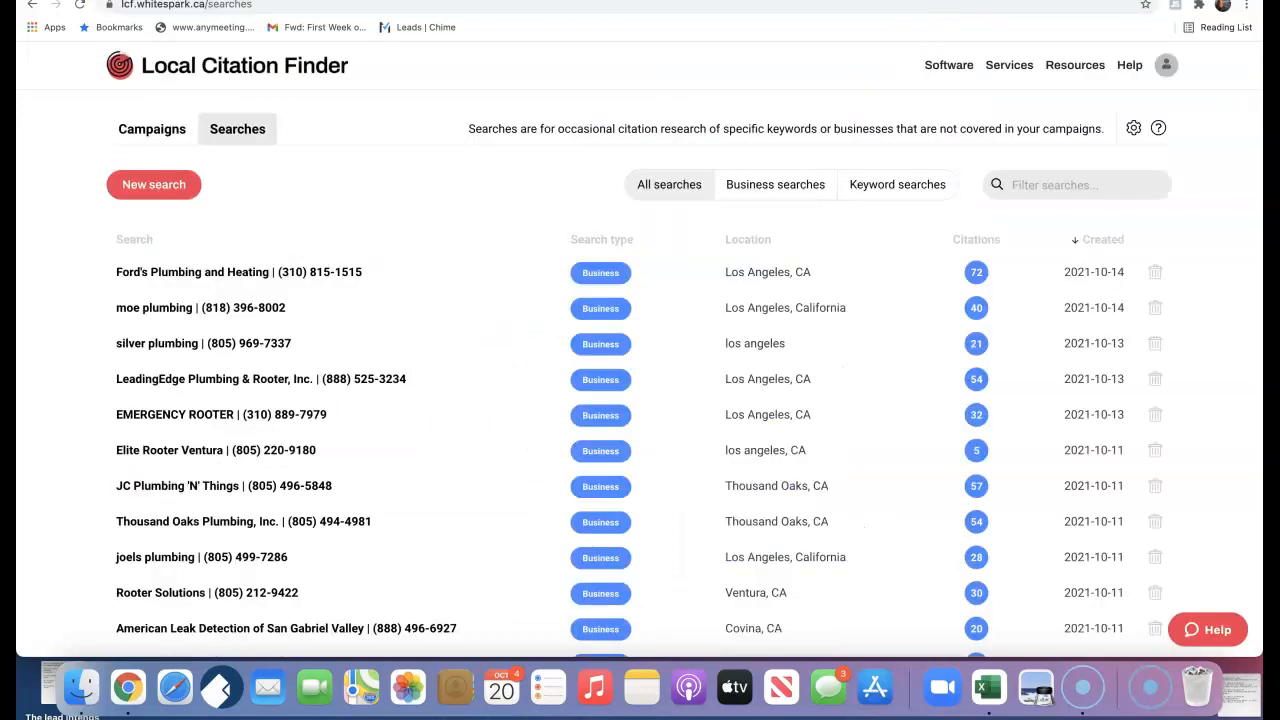
{"action": "mouse_move", "coordinate": [1026, 214]}
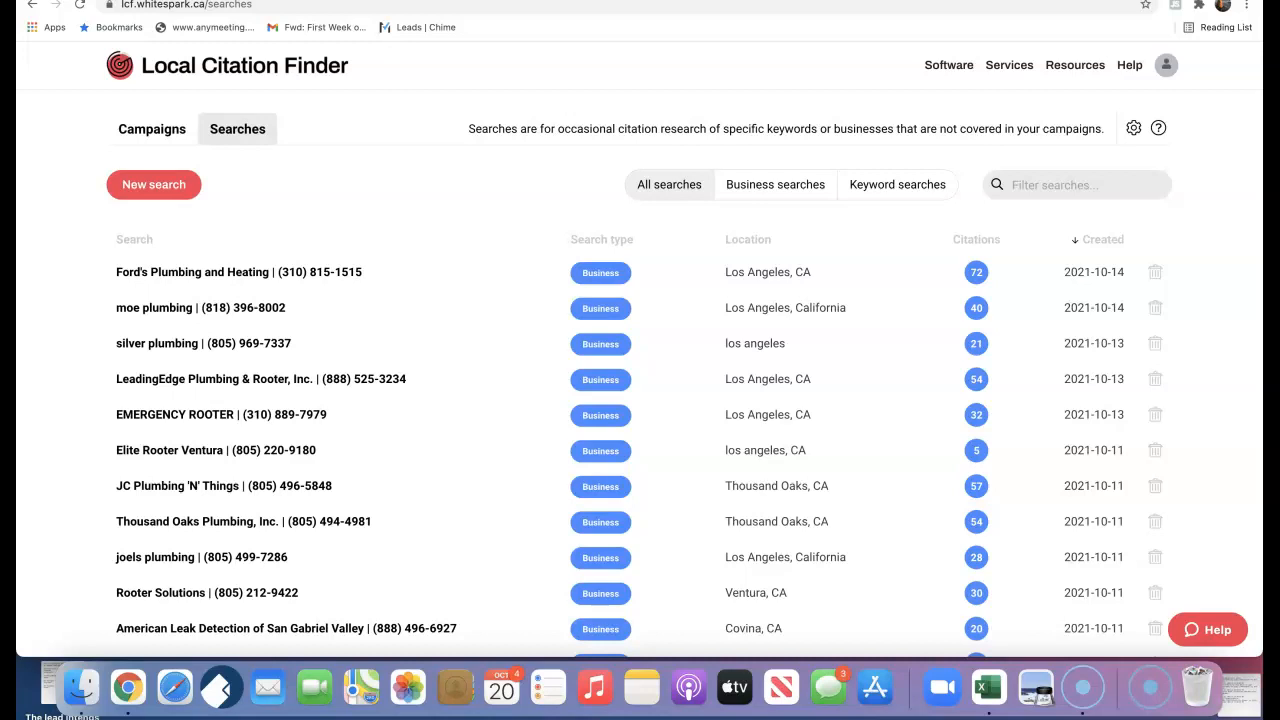
{"action": "mouse_move", "coordinate": [704, 38]}
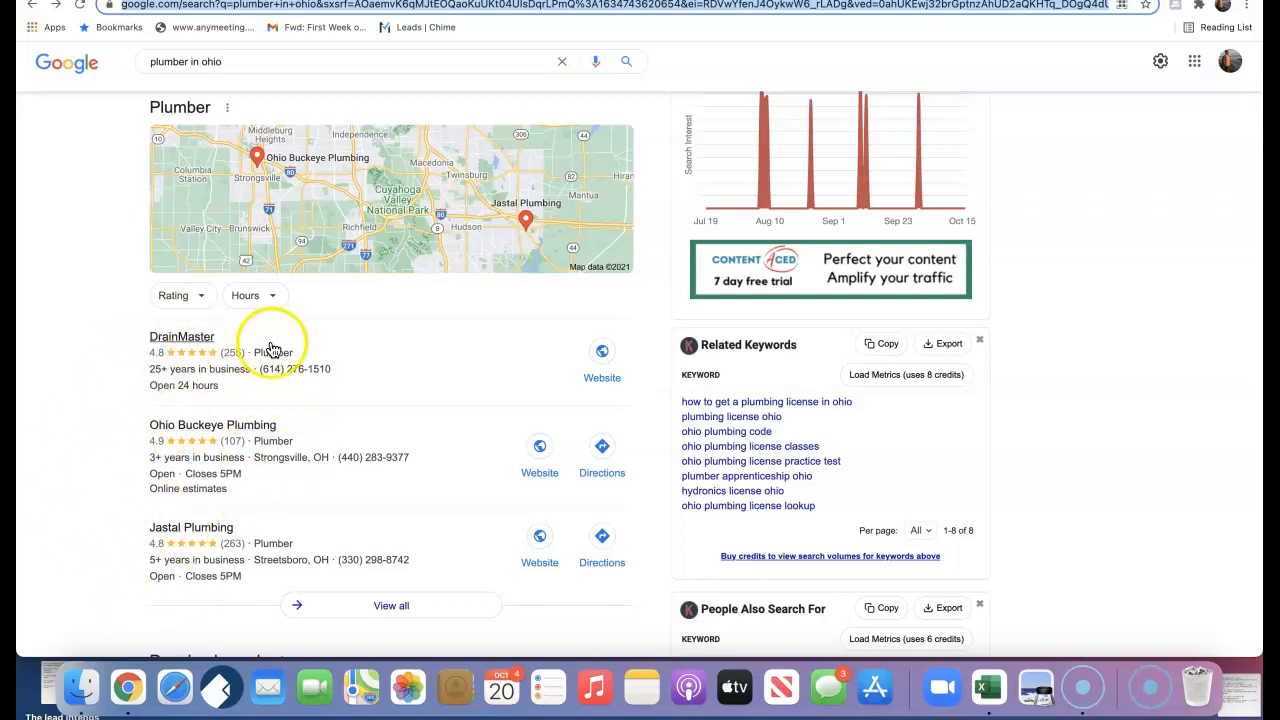
Scroll the organic results until the Calhoun Plumbing, Columbus, OH listing is showing.
{"action": "scroll", "scroll_direction": "down", "scroll_amount": 3}
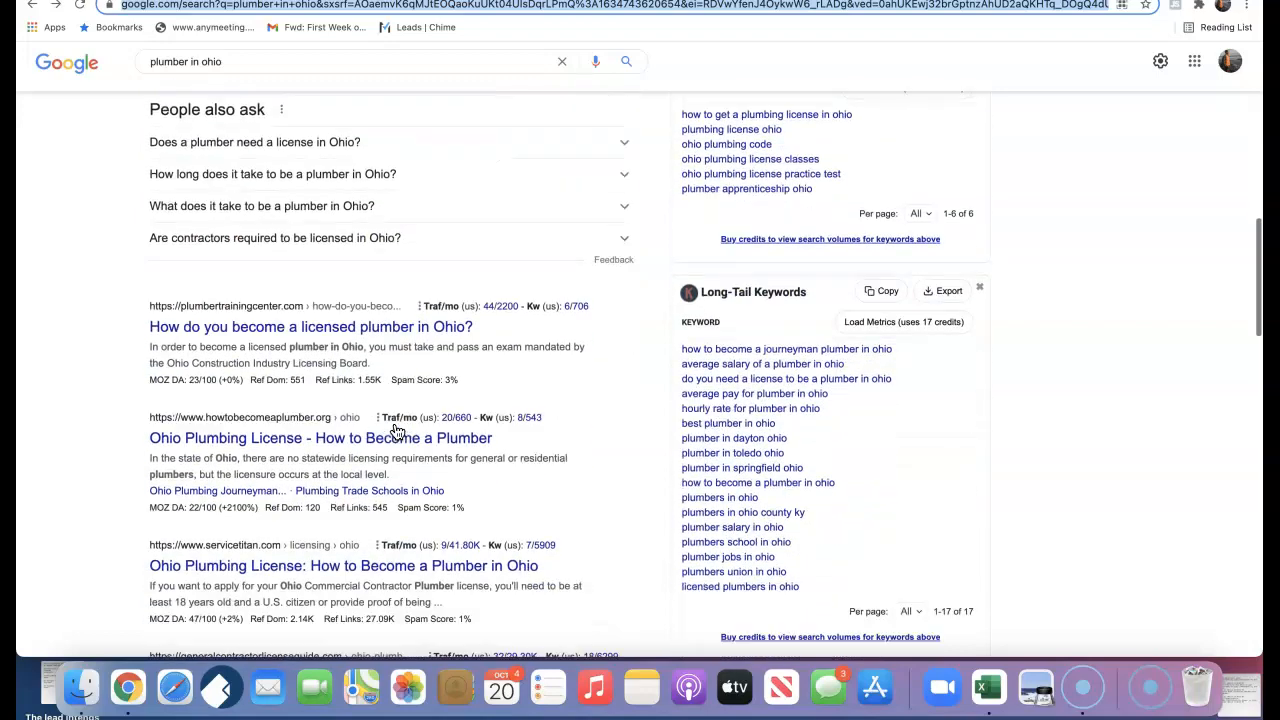
{"action": "scroll", "scroll_direction": "down", "scroll_amount": 3}
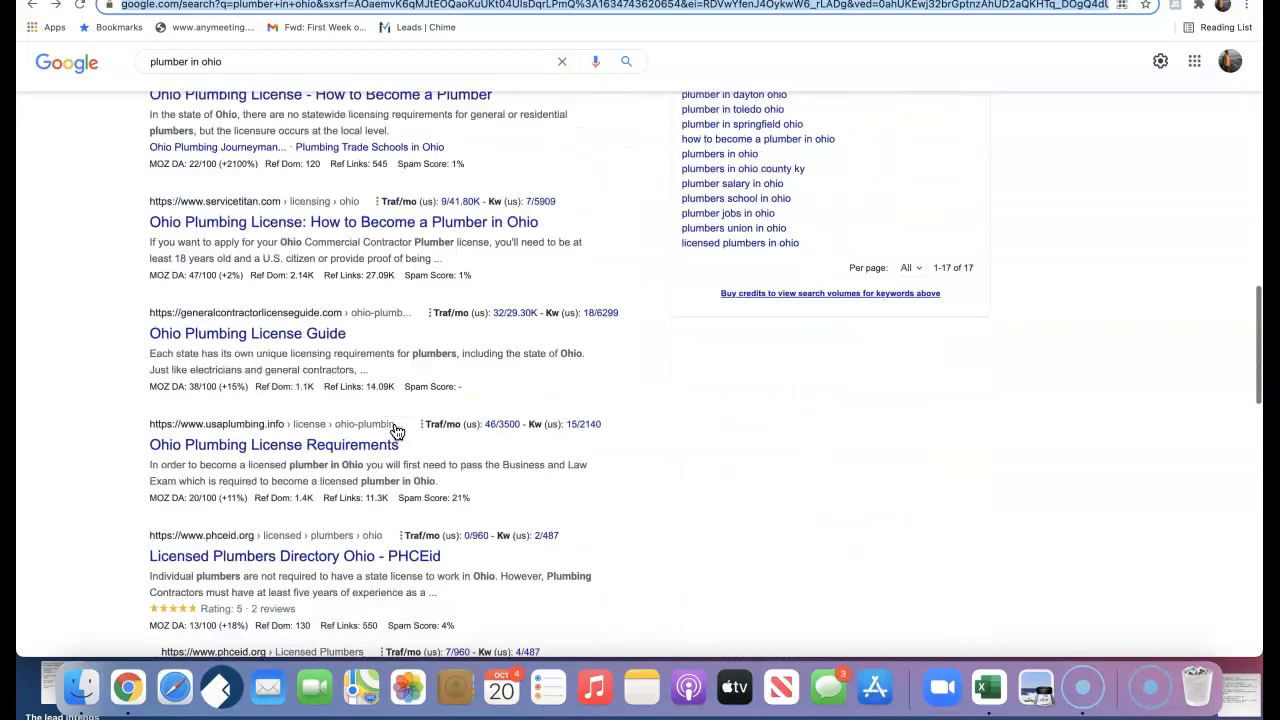
{"action": "scroll", "scroll_direction": "down", "scroll_amount": 3}
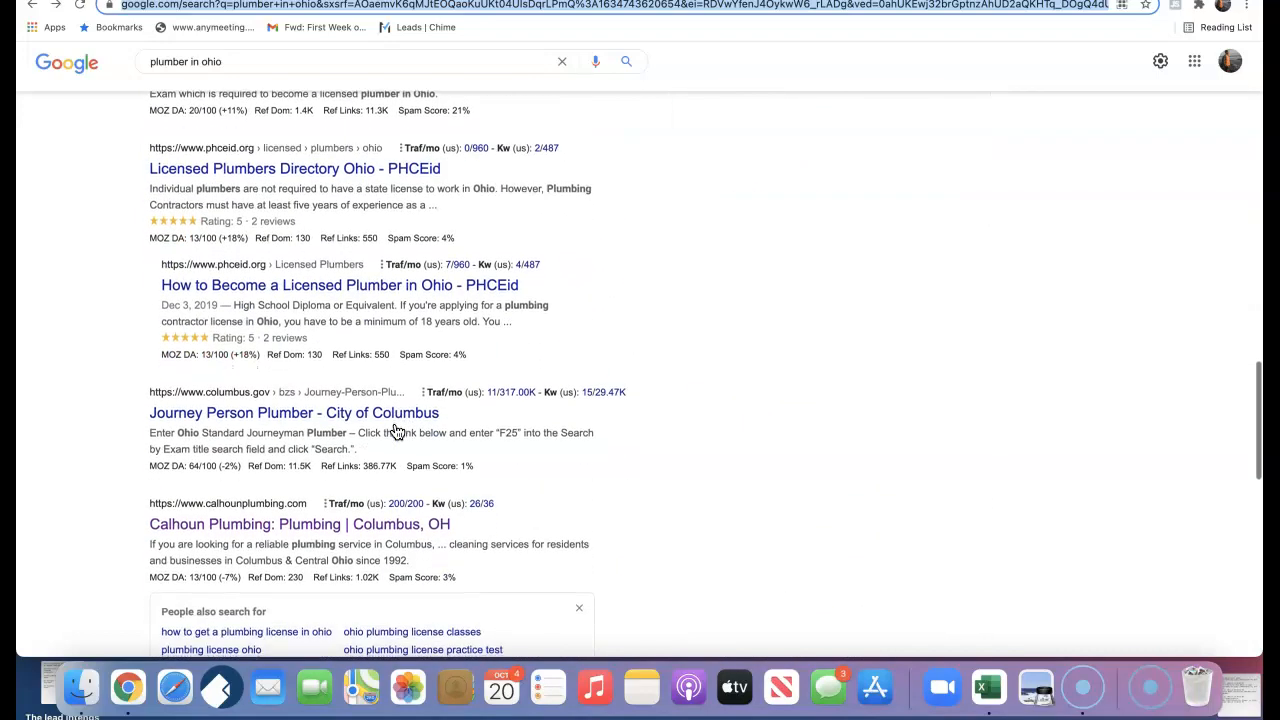
{"action": "scroll", "scroll_direction": "down", "scroll_amount": 3}
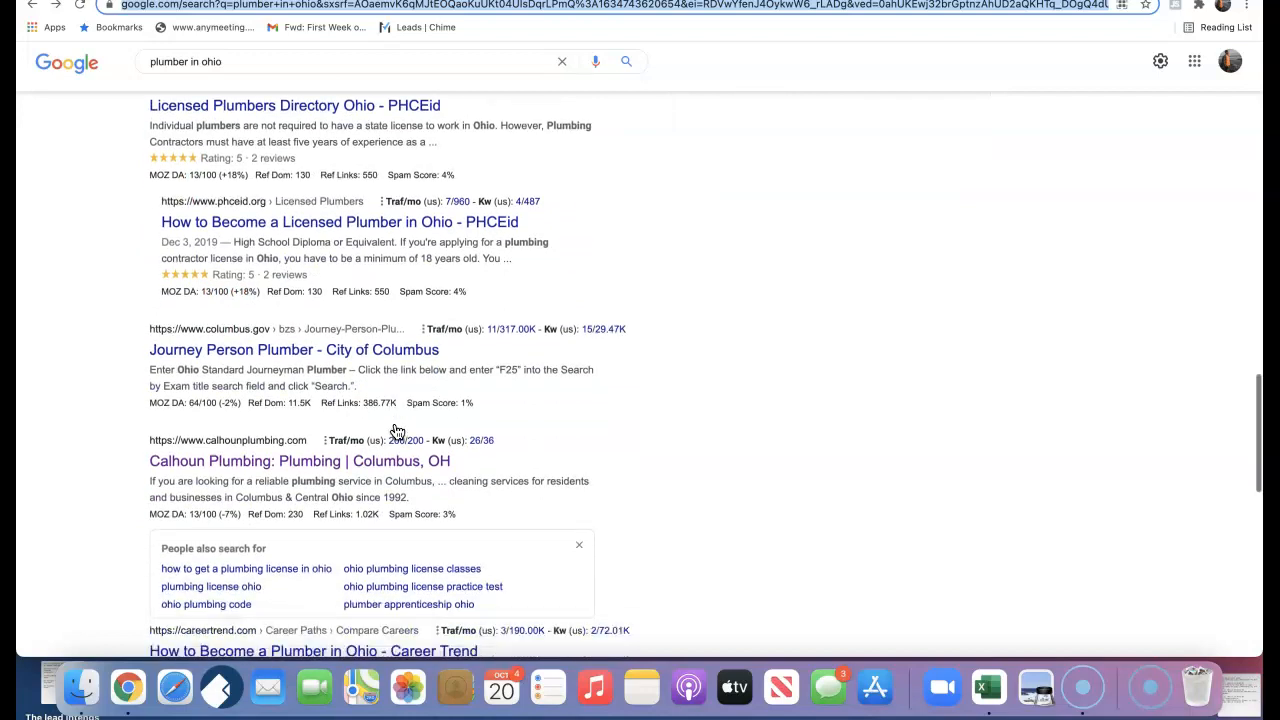
{"action": "scroll", "scroll_direction": "up", "scroll_amount": 3}
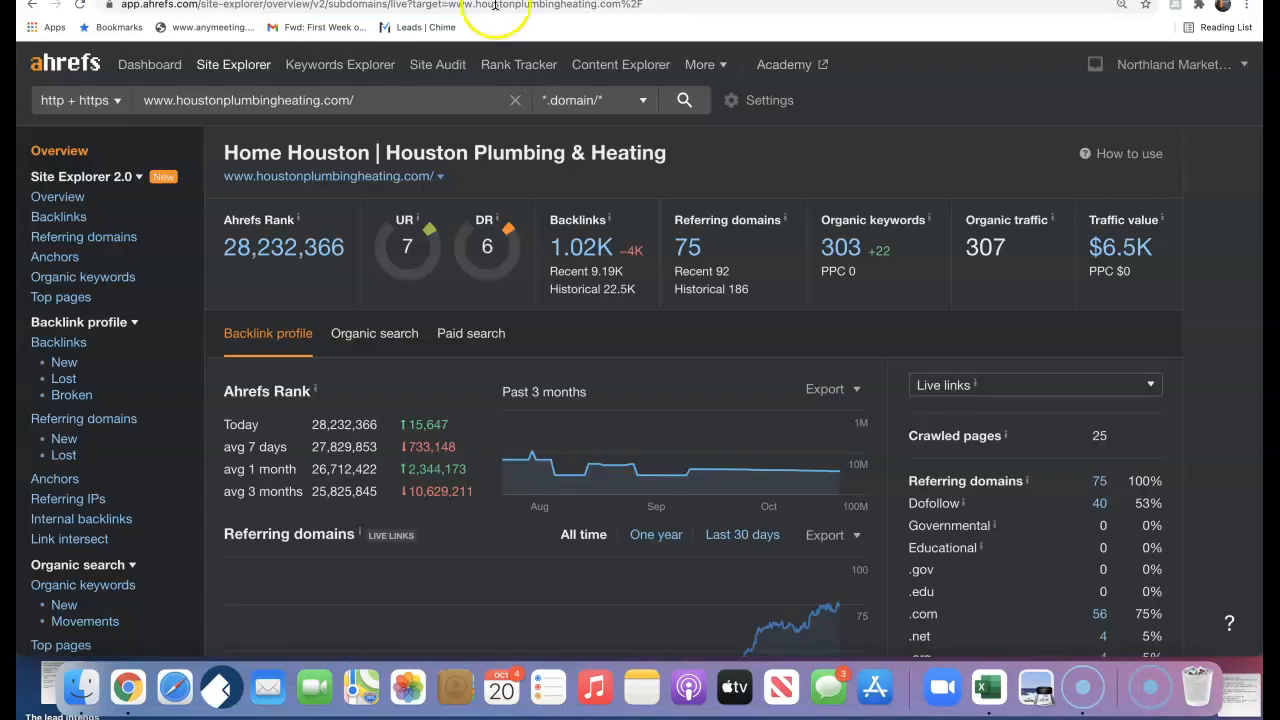
{"action": "mouse_move", "coordinate": [748, 278]}
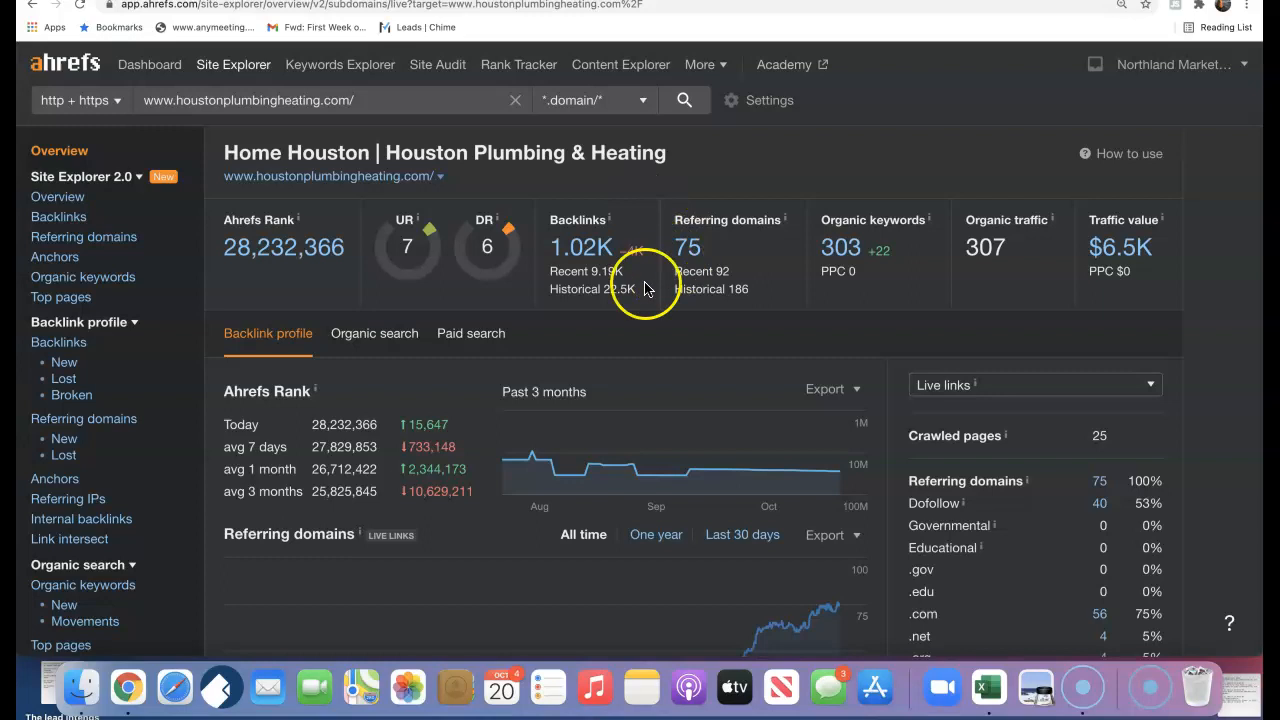
{"action": "mouse_move", "coordinate": [840, 290]}
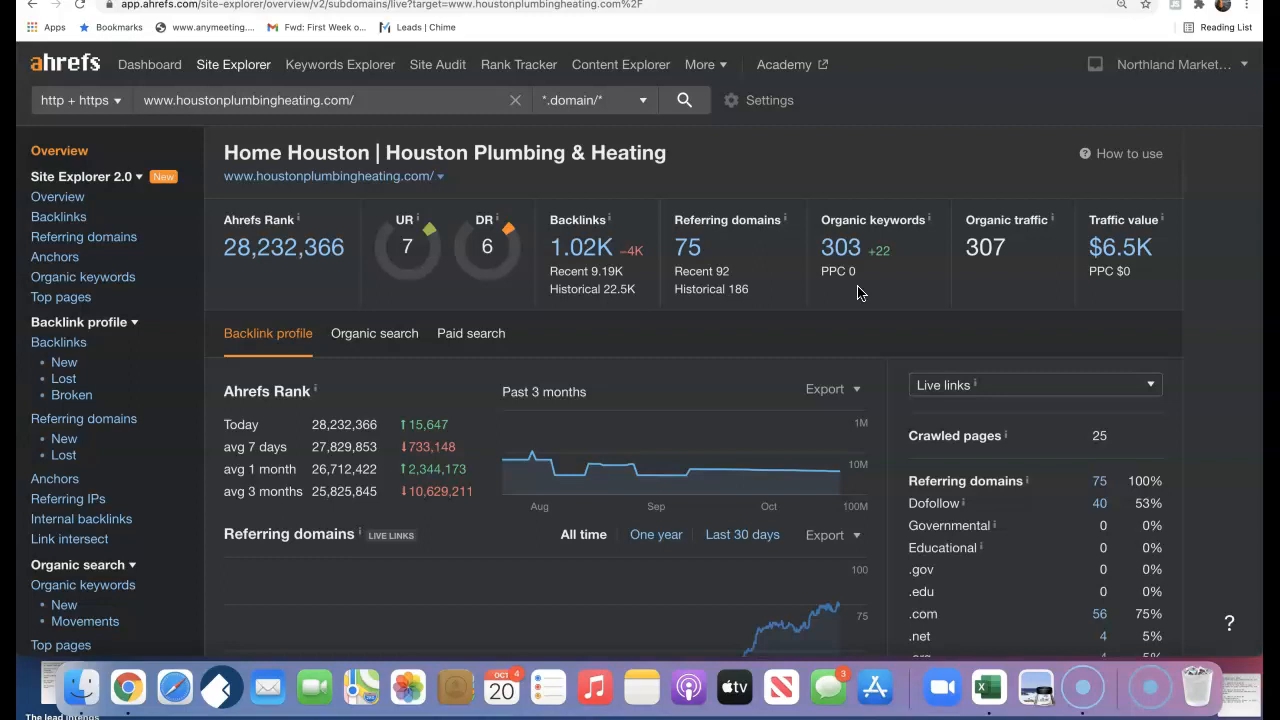
{"action": "mouse_move", "coordinate": [762, 218]}
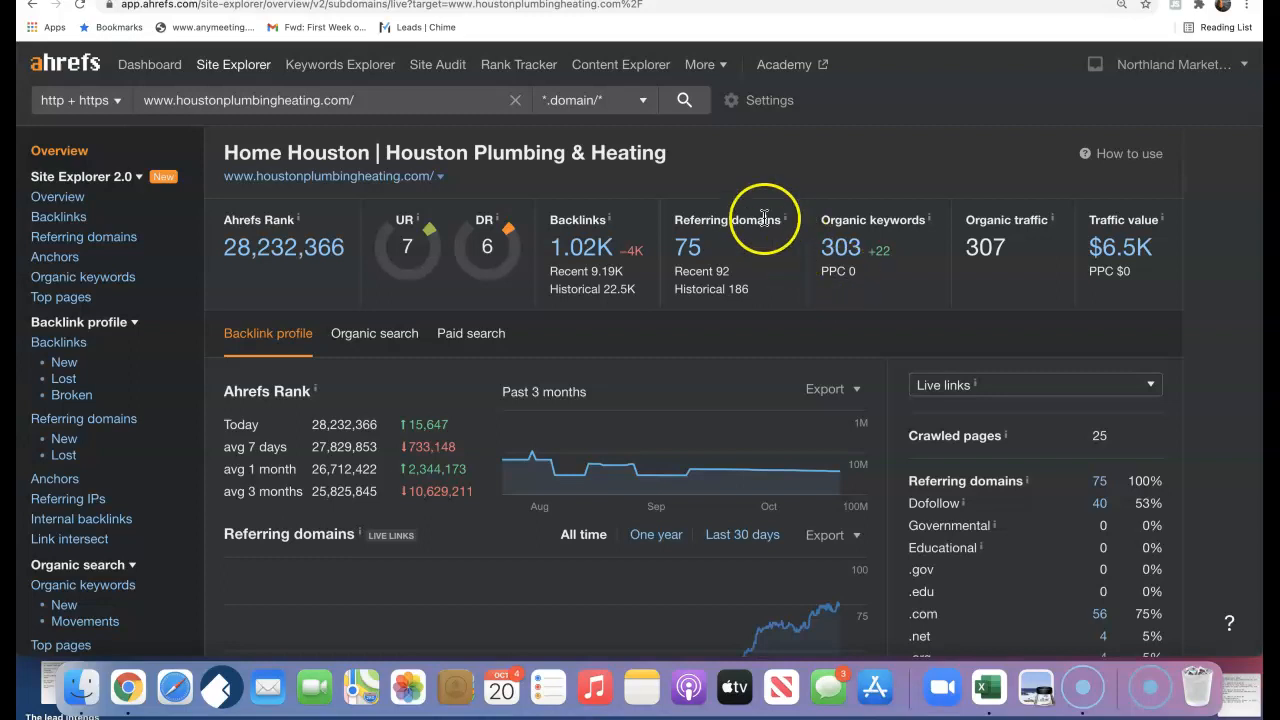
{"action": "mouse_move", "coordinate": [84, 644]}
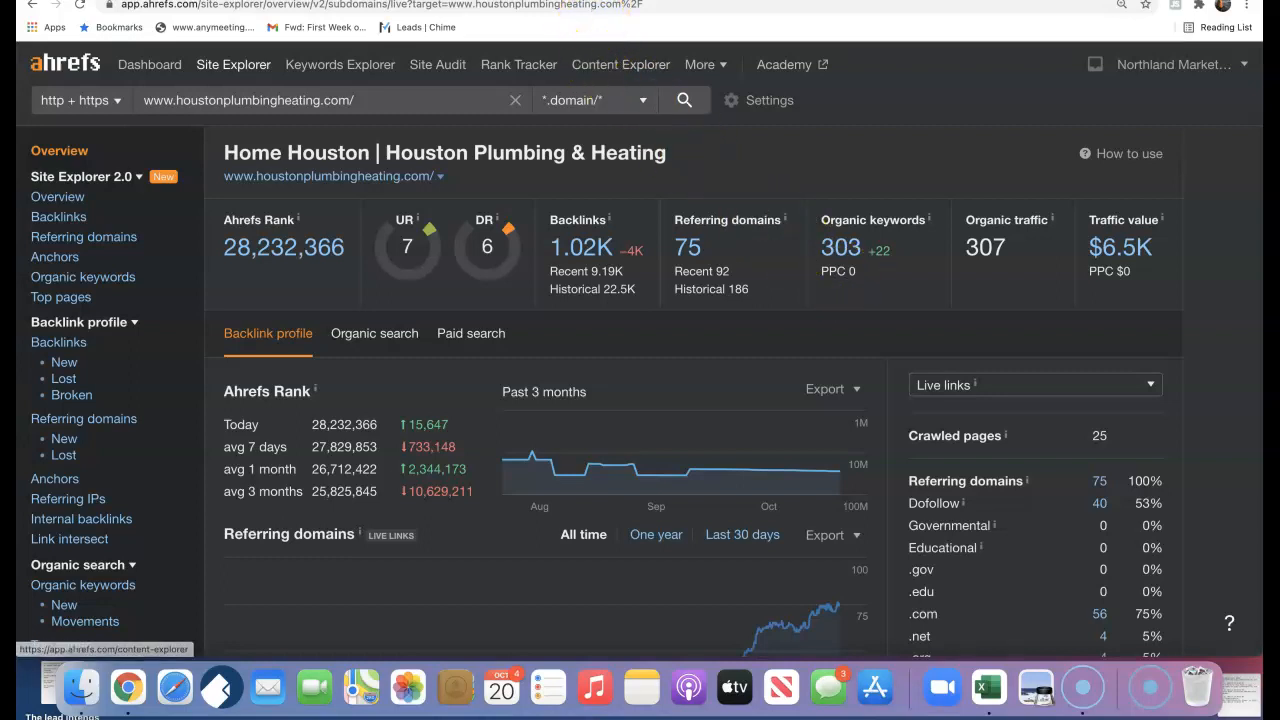
{"action": "type", "text": "www.calhounplumbing.com/"}
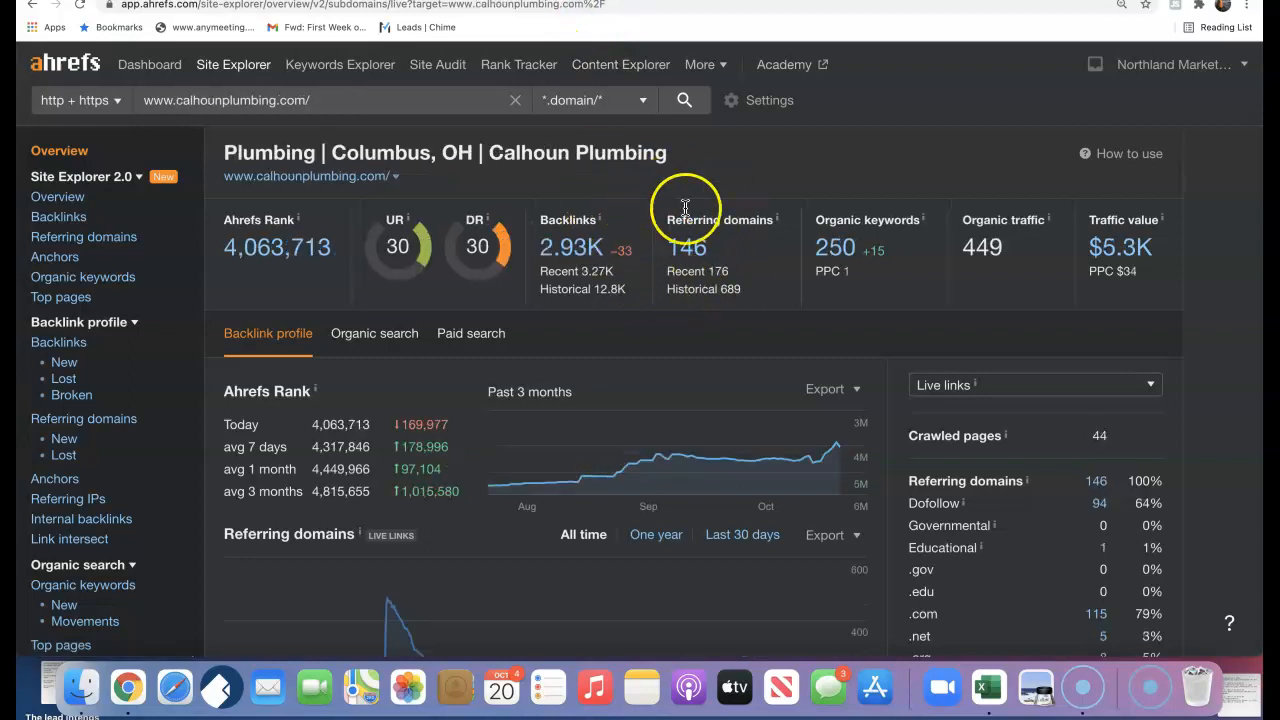
{"action": "mouse_move", "coordinate": [536, 240]}
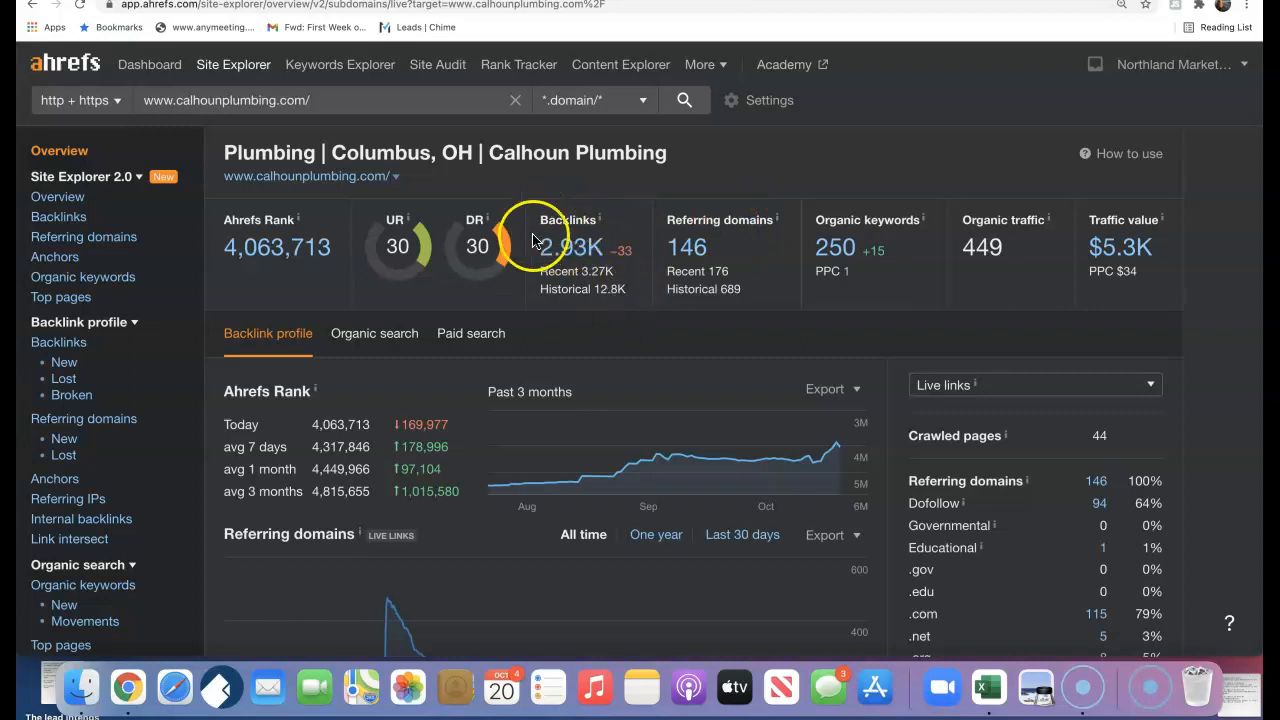
{"action": "mouse_move", "coordinate": [892, 210]}
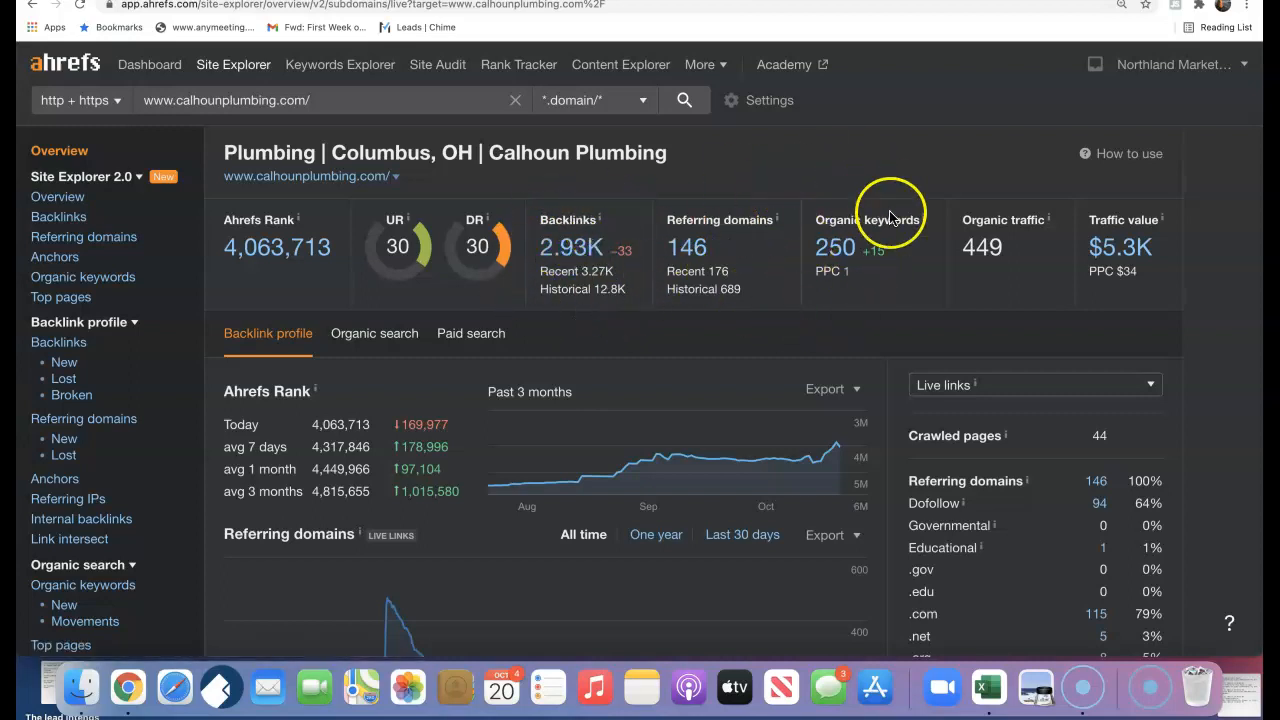
{"action": "mouse_move", "coordinate": [844, 284]}
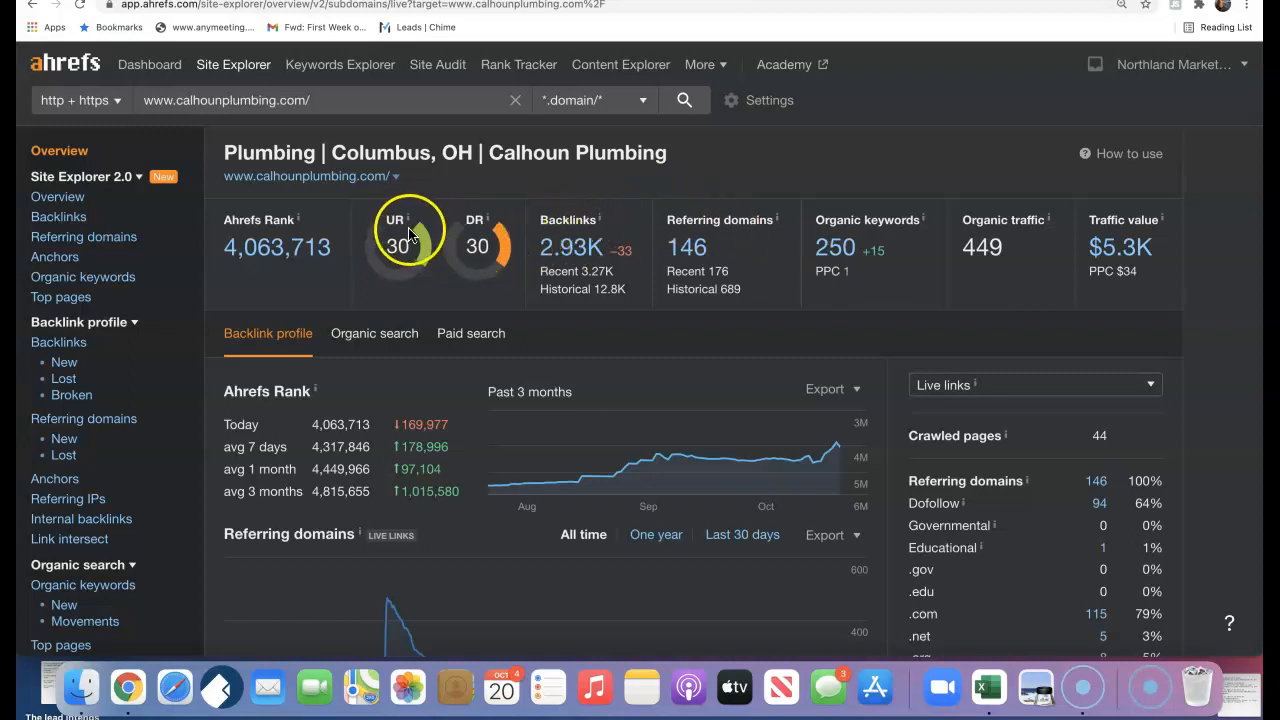
{"action": "mouse_move", "coordinate": [508, 252]}
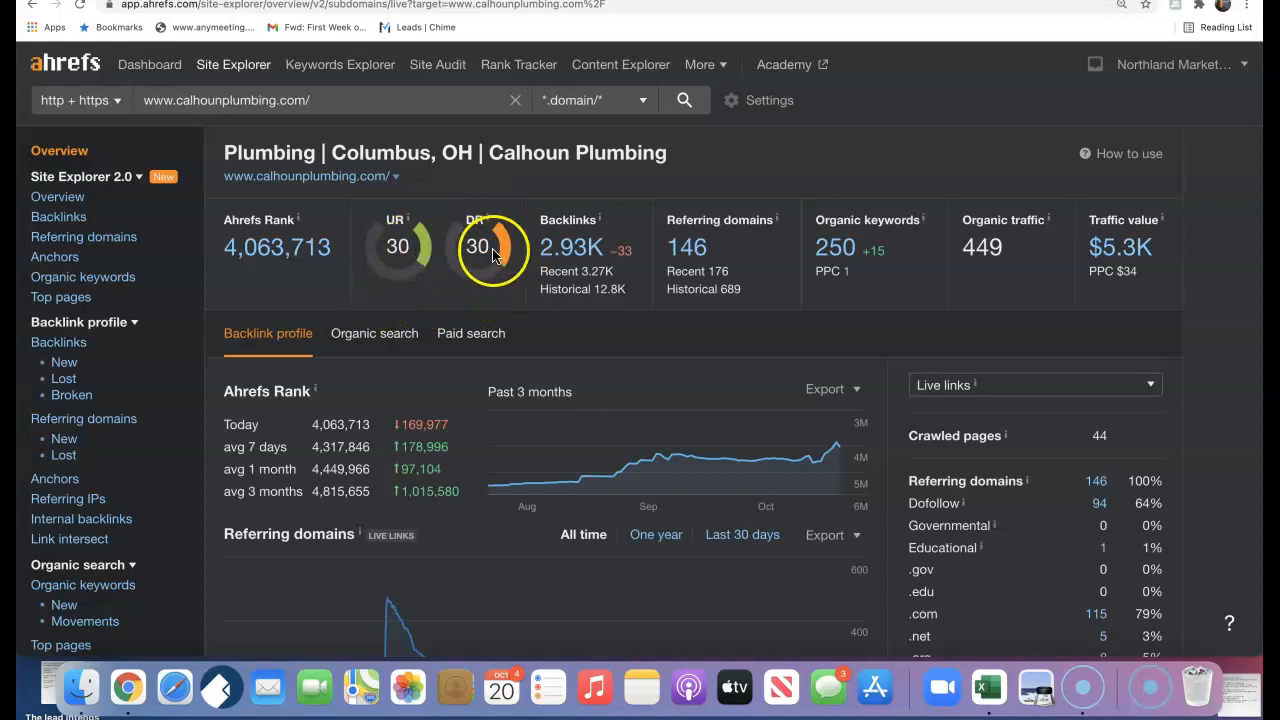
{"action": "mouse_move", "coordinate": [410, 244]}
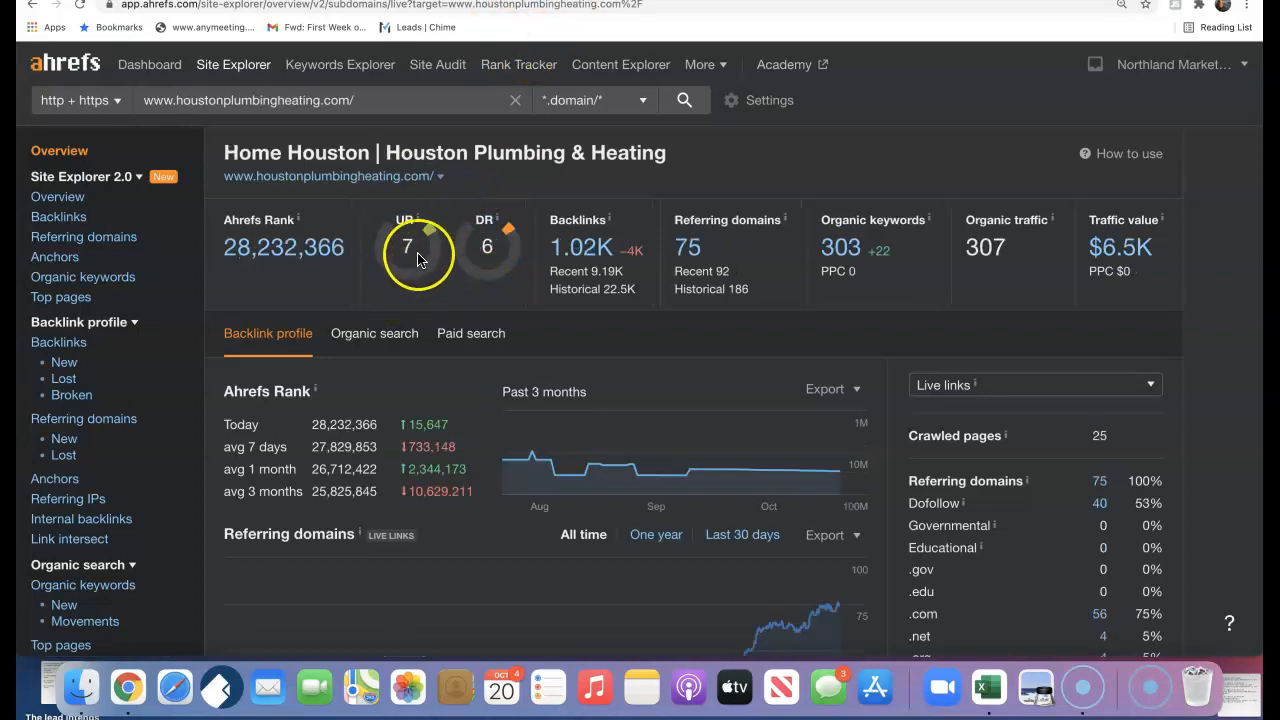
{"action": "mouse_move", "coordinate": [508, 258]}
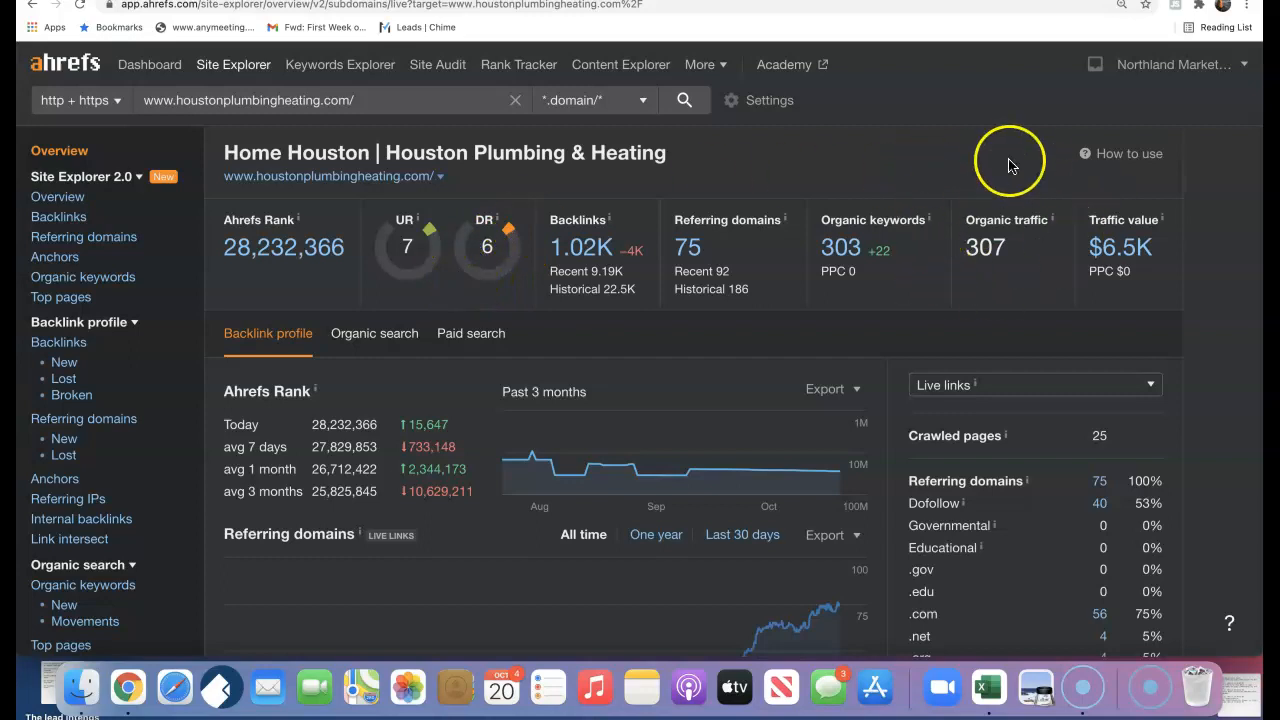
{"action": "mouse_move", "coordinate": [1026, 228]}
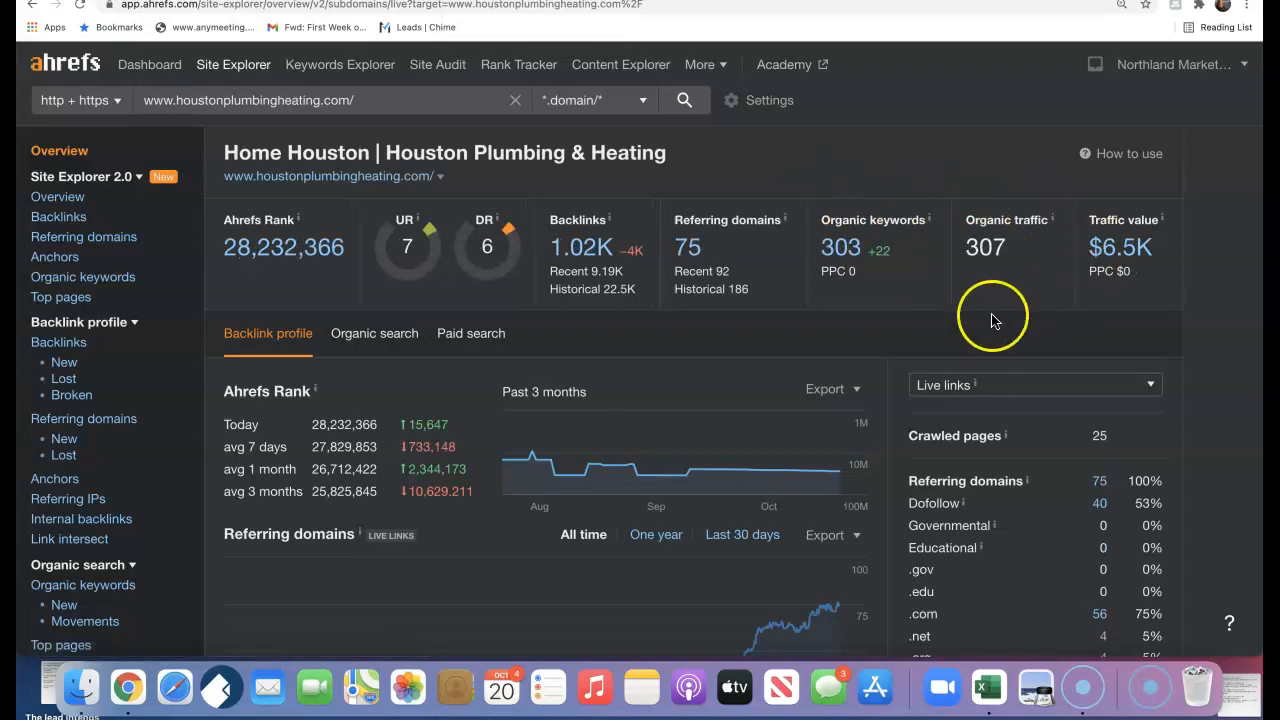
{"action": "mouse_move", "coordinate": [508, 224]}
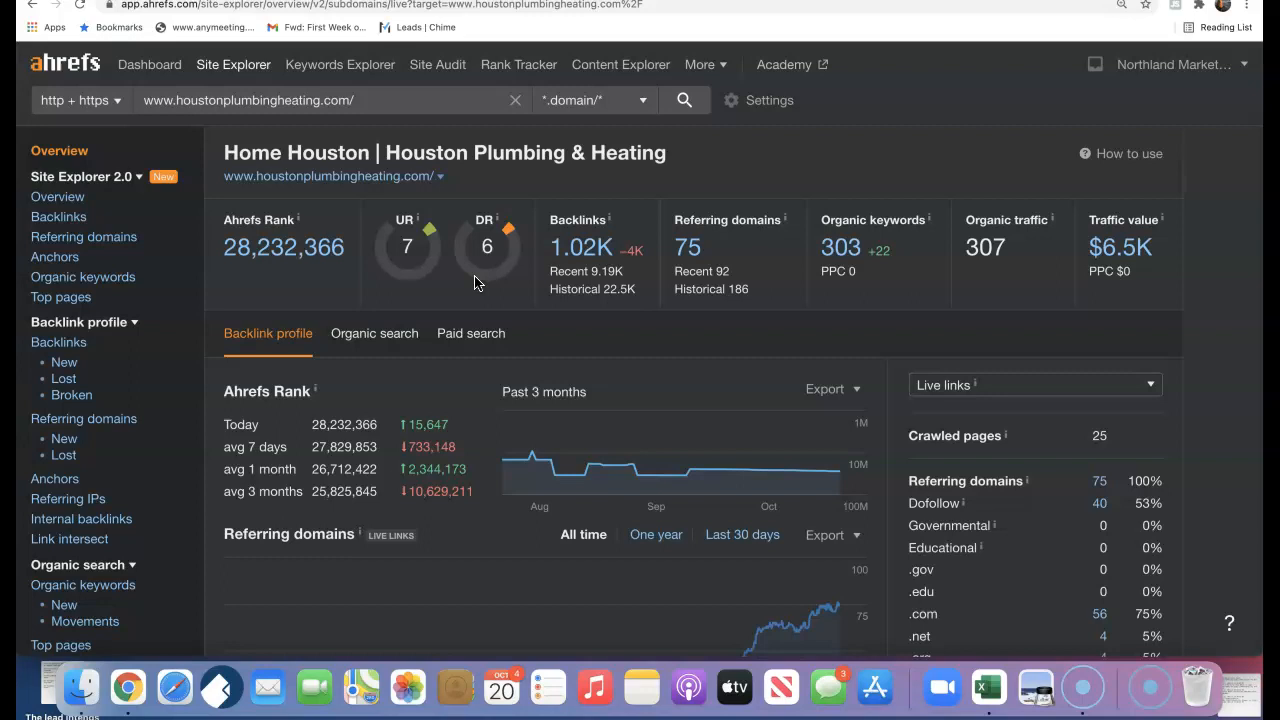
{"action": "mouse_move", "coordinate": [148, 64]}
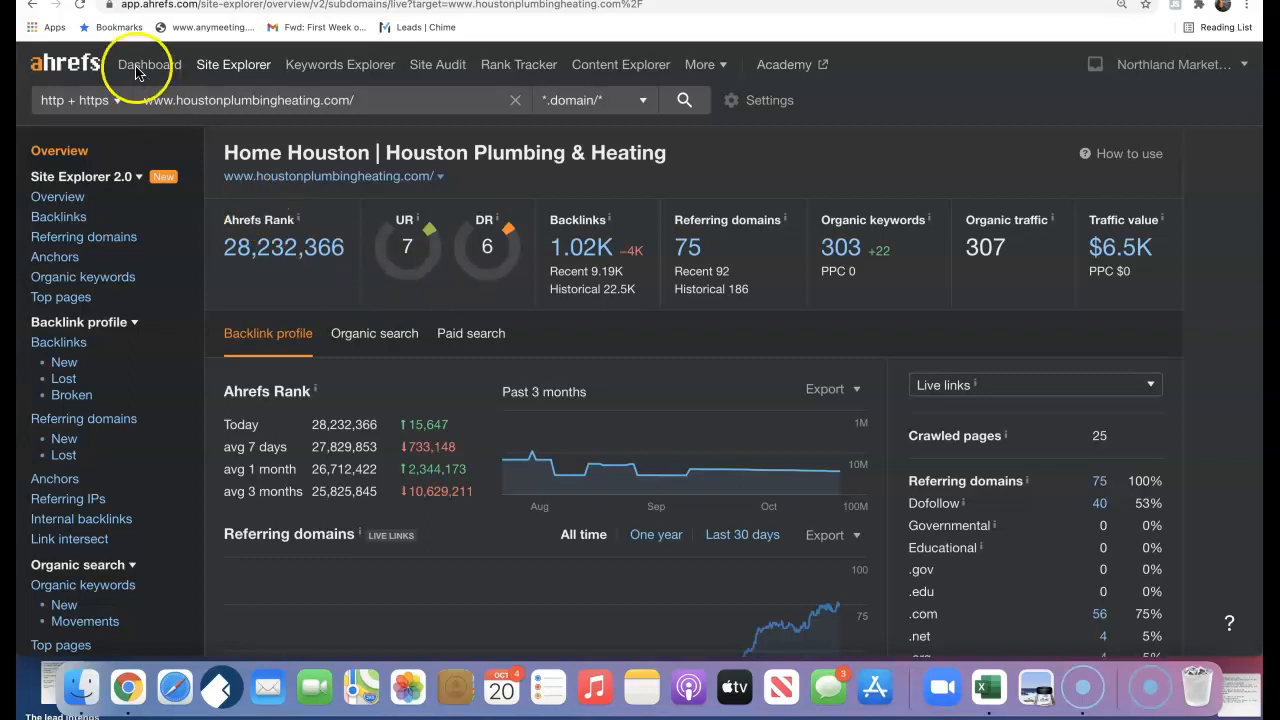